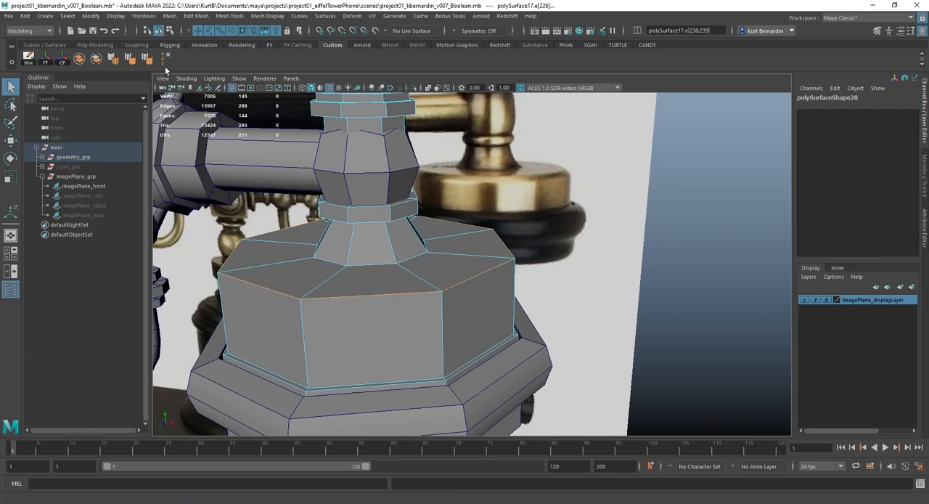
mouse_move(188, 24)
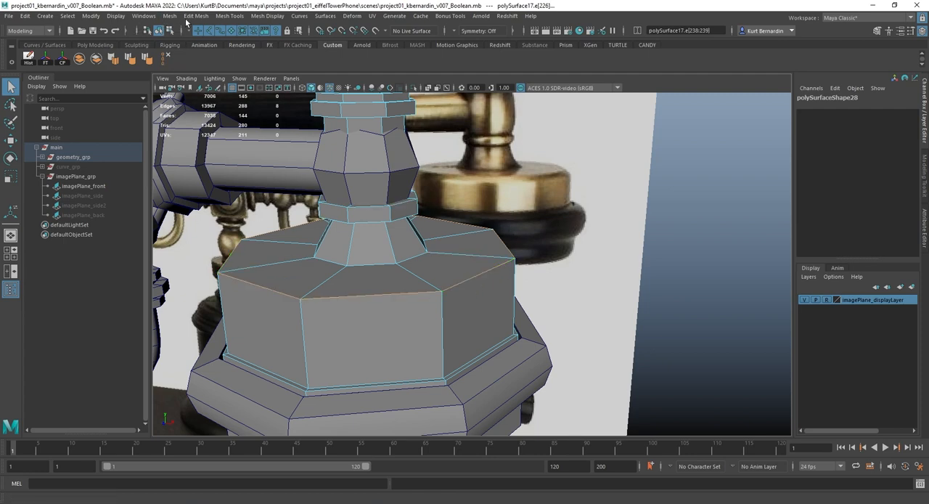
- Bring up the Bevel option box and reach its Edit menu to reset settings
click(195, 16)
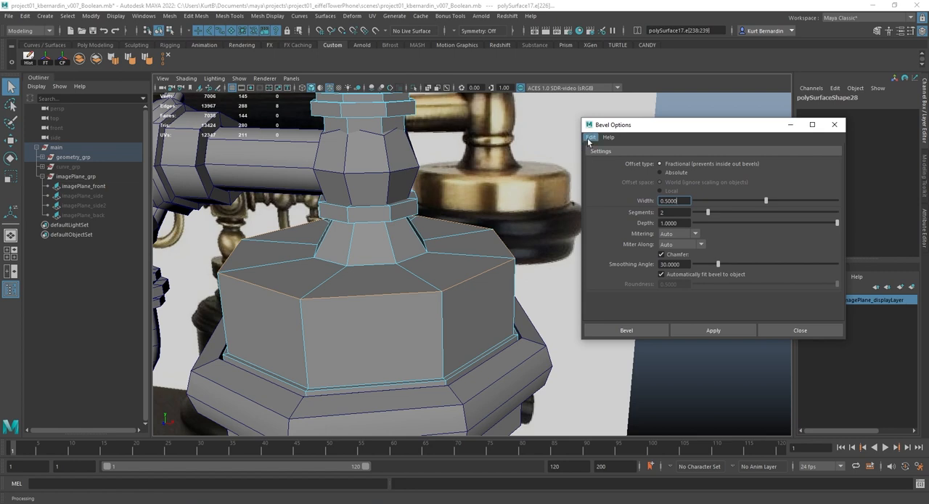
click(591, 136)
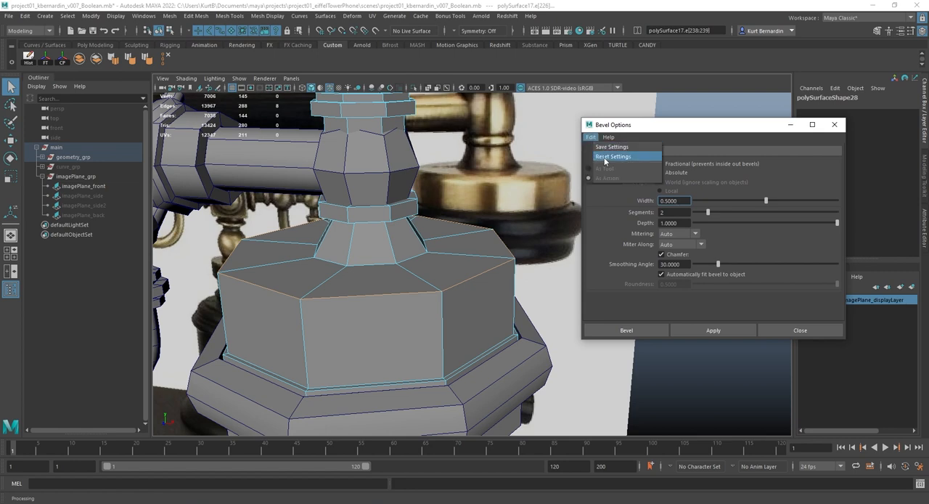
- Reset Bevel to defaults and bevel the lower rim edge loop of the octagonal base
click(613, 157)
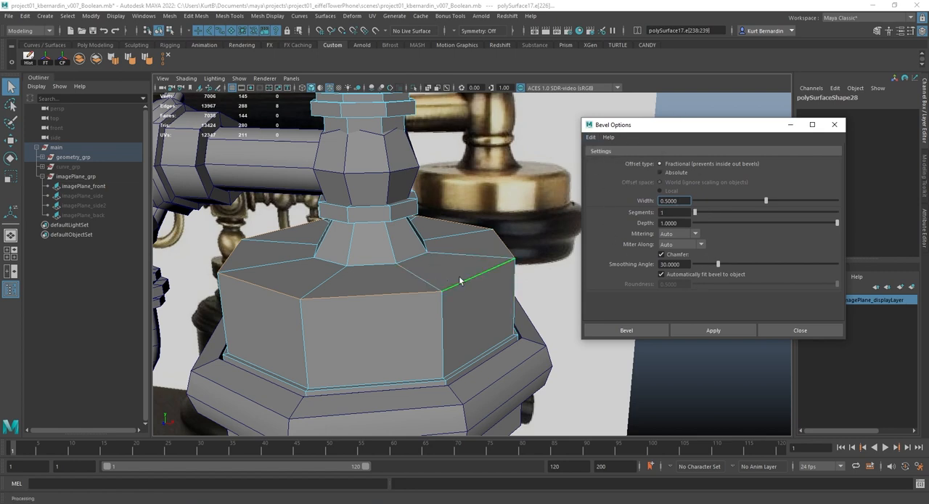
drag(435, 290, 424, 296)
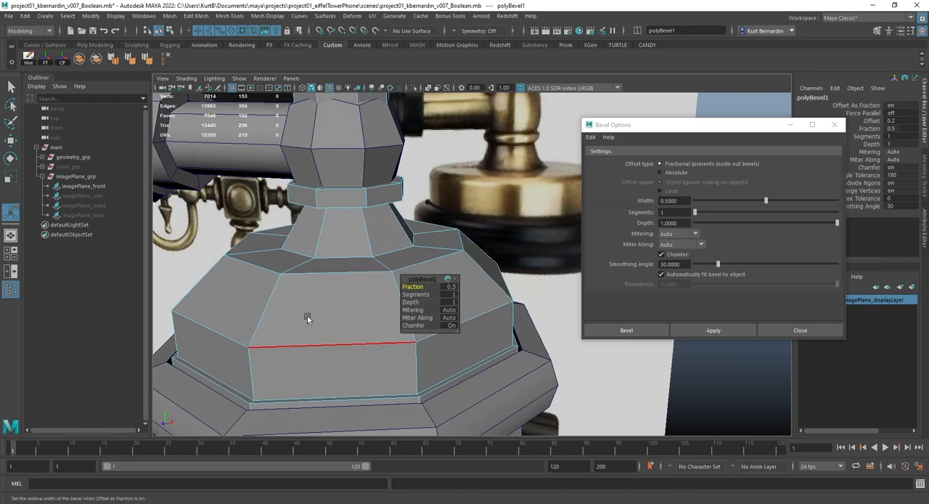
click(449, 286)
text(0.2)
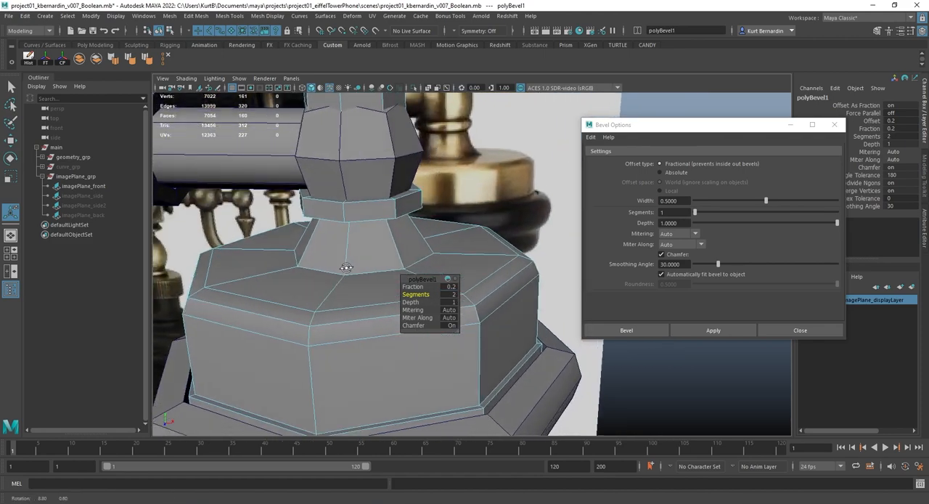
- Set the rim bevel's Segments to 2 in the polyBevel1 in-view editor and move to Fraction
drag(347, 268, 331, 253)
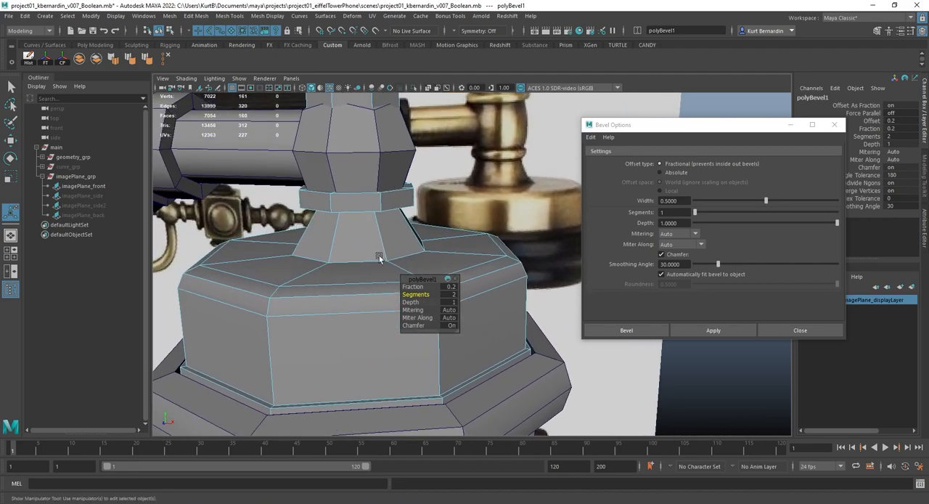
click(378, 255)
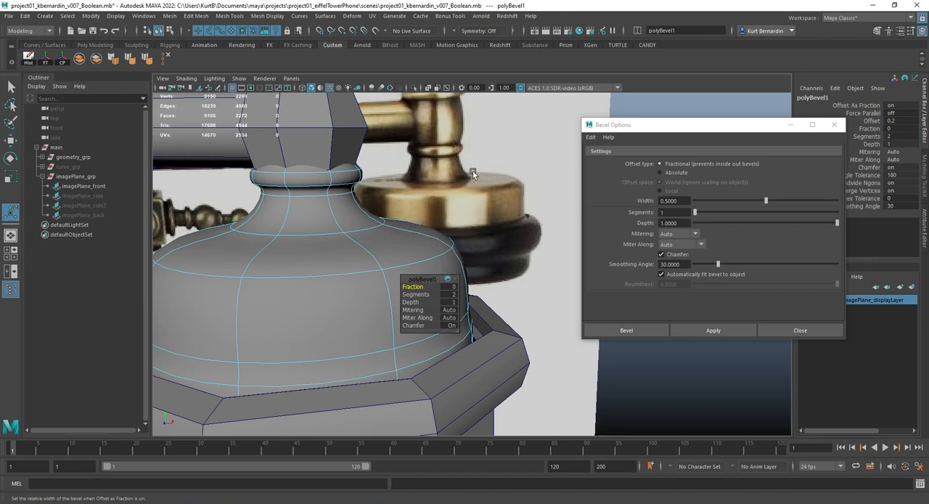
mouse_move(506, 174)
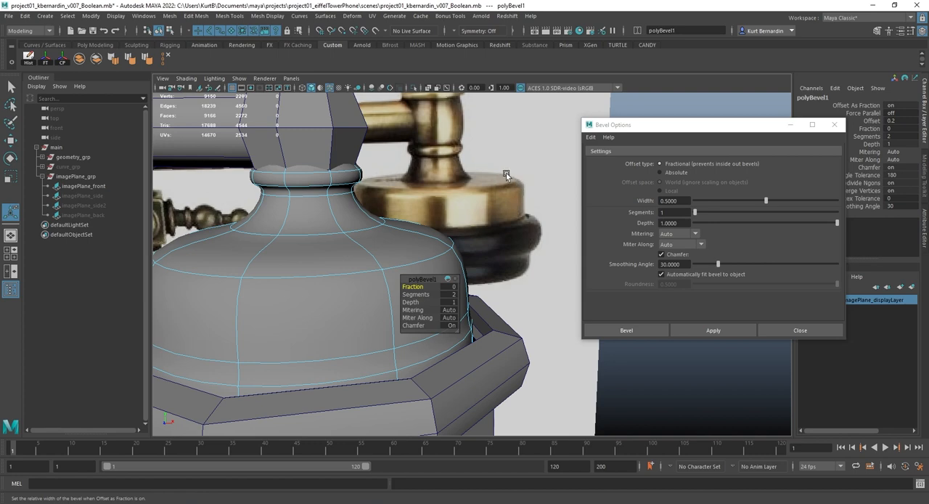
mouse_move(523, 186)
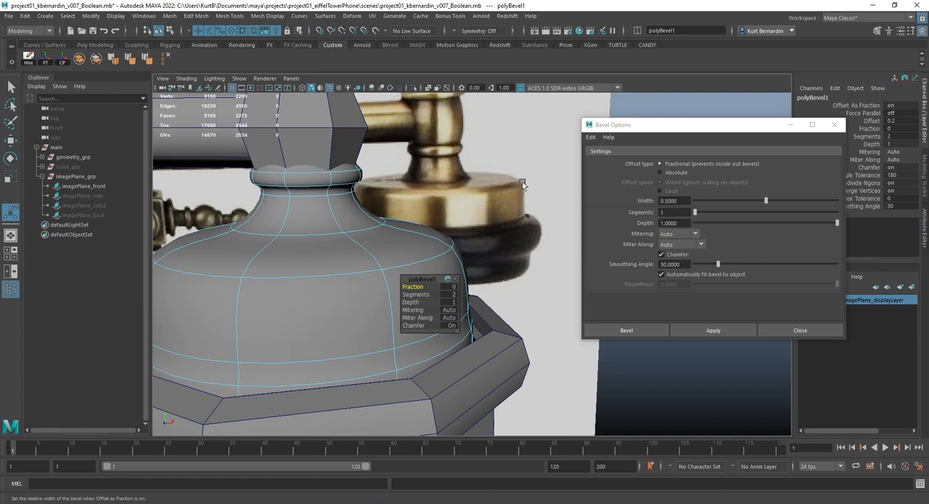
mouse_move(531, 173)
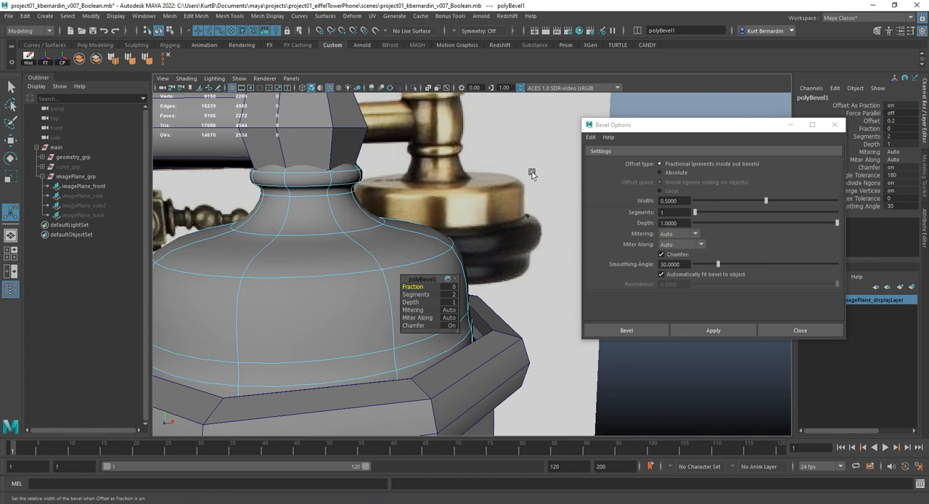
mouse_move(514, 187)
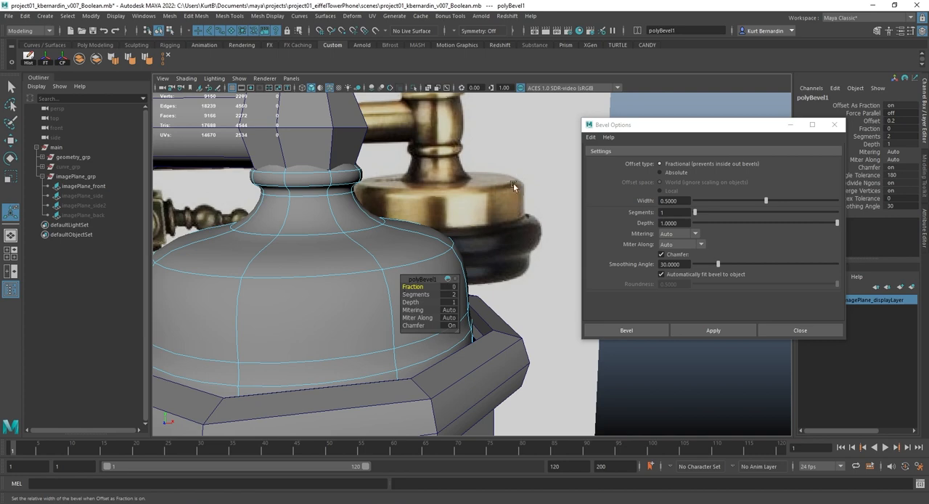
mouse_move(531, 195)
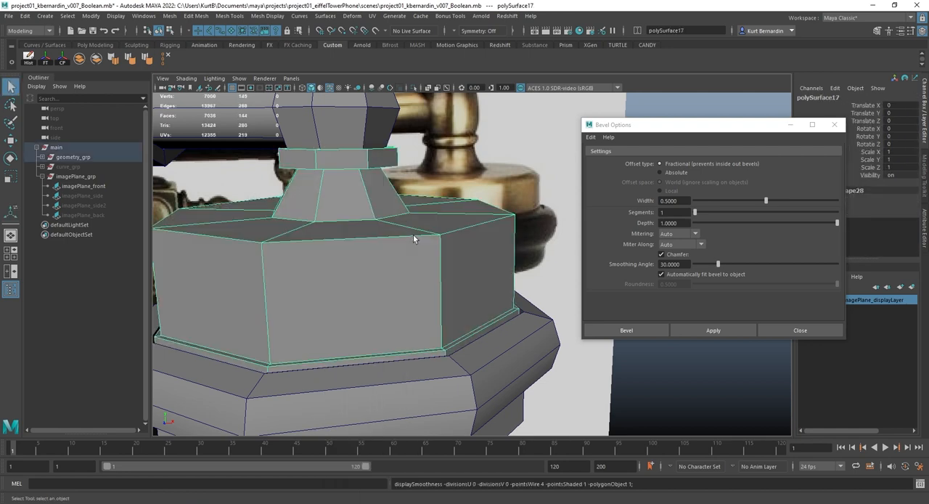
- Select the base's top edge loop and apply a two-segment bevel to it
drag(414, 239, 464, 246)
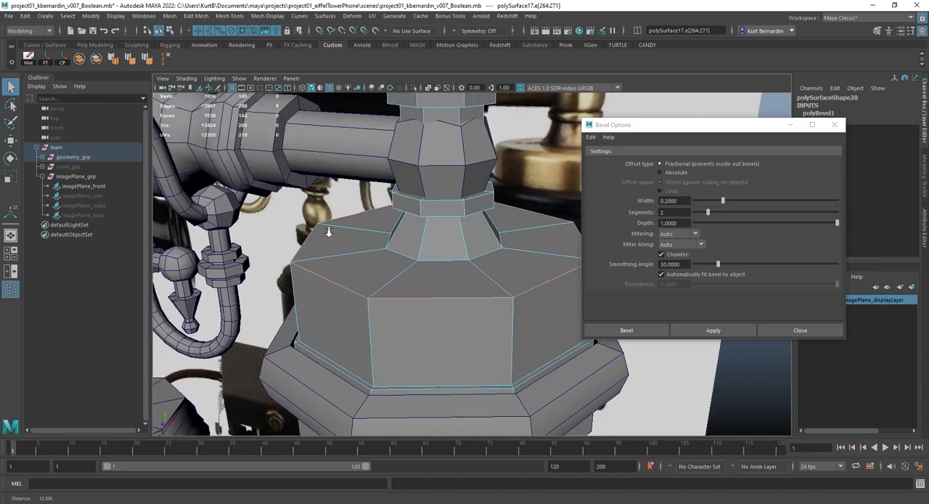
click(711, 330)
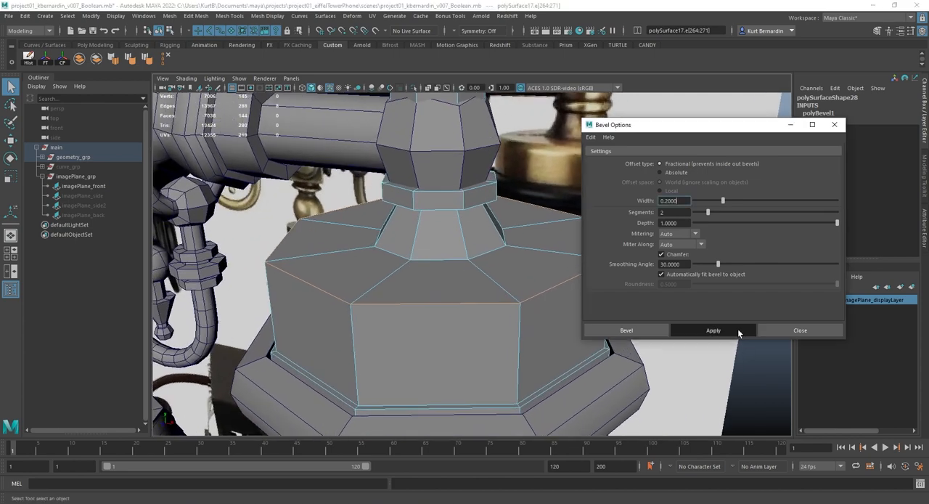
click(713, 329)
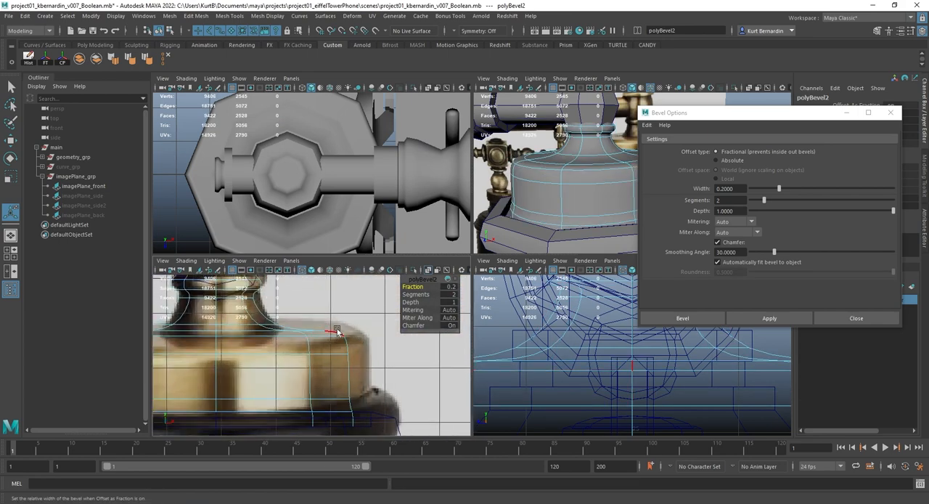
mouse_move(362, 362)
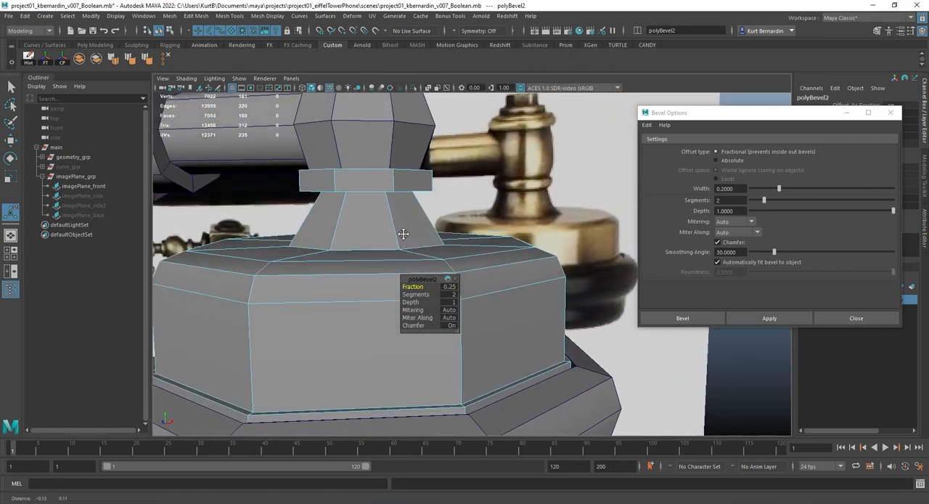
- Select the collar's upper and lower edge loops on the neck and bevel them
right_click(441, 218)
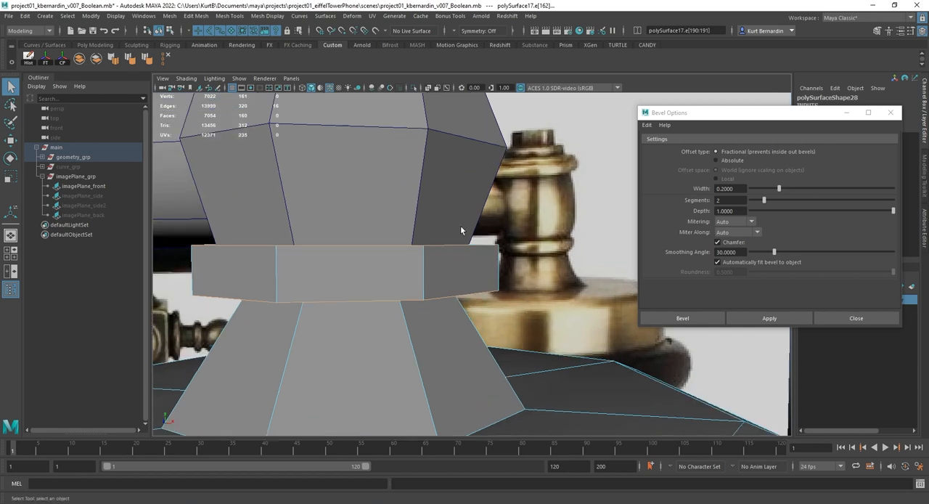
click(682, 317)
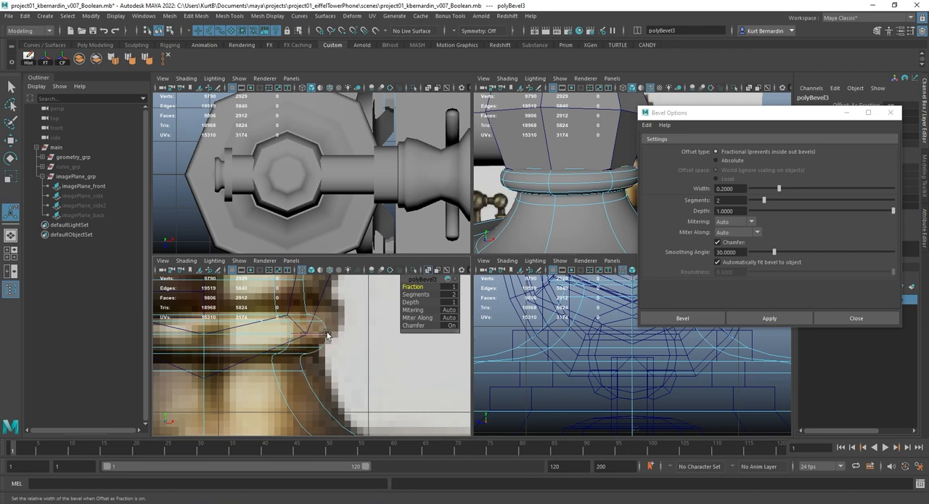
mouse_move(549, 206)
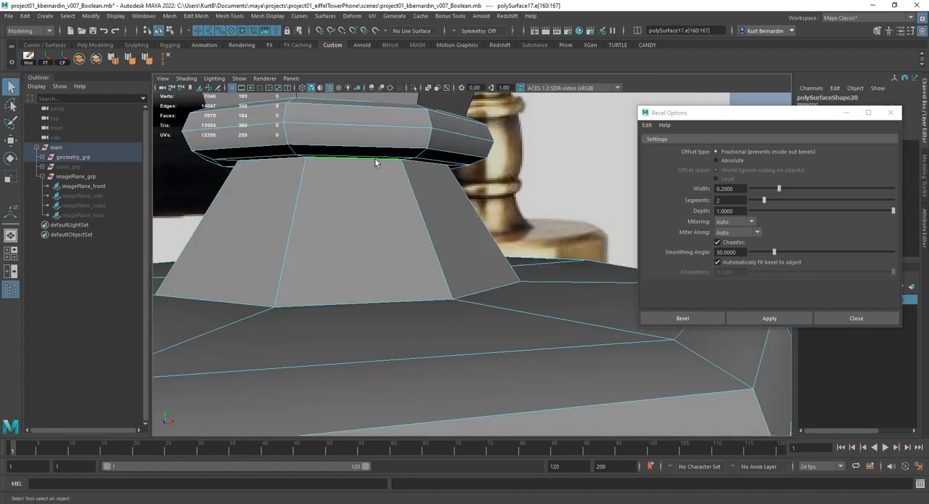
drag(374, 162, 456, 279)
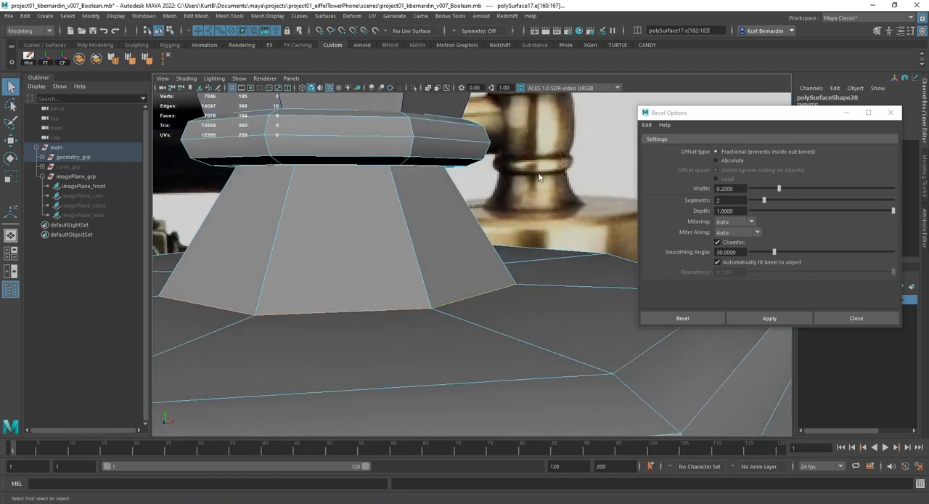
click(682, 318)
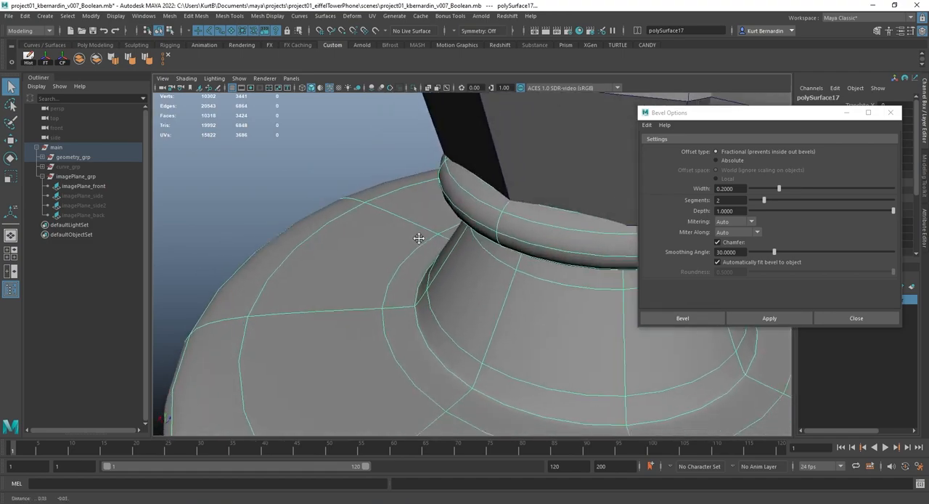
- Orbit around the smoothed neck and collar to check the bevel holds its shape
drag(418, 240, 633, 211)
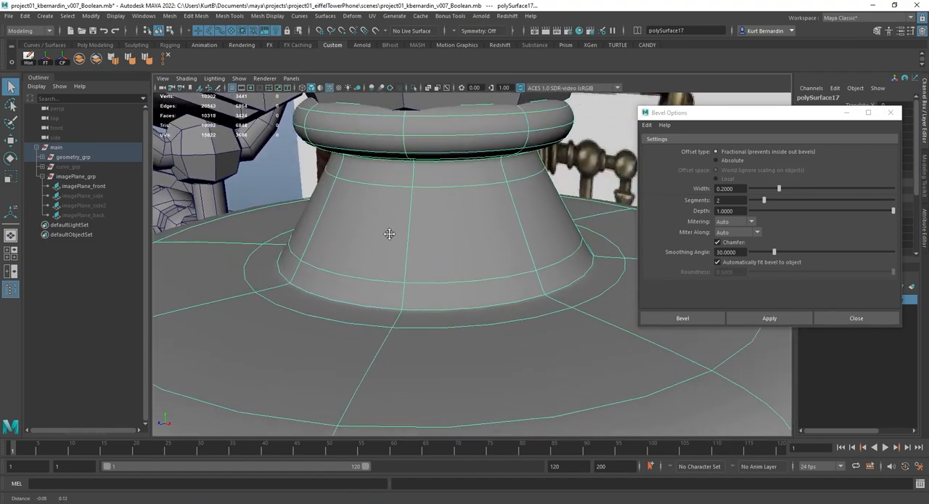
drag(389, 234, 429, 247)
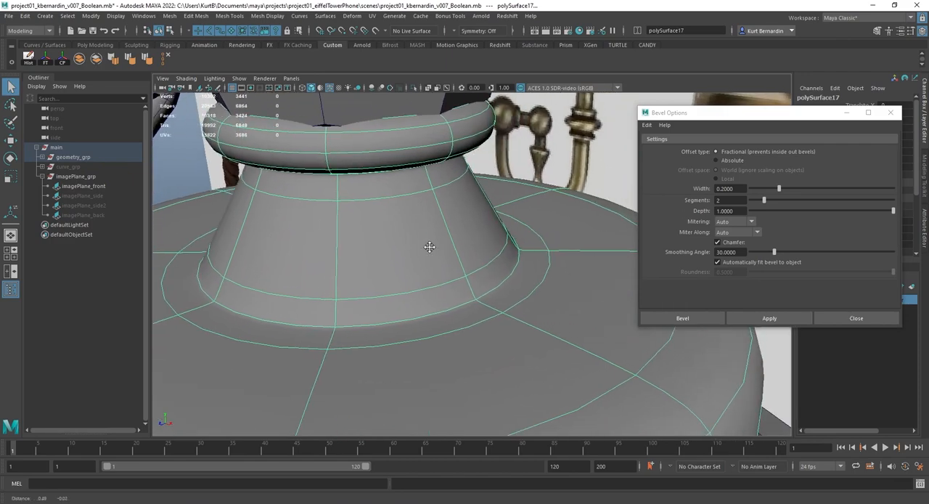
drag(430, 247, 482, 185)
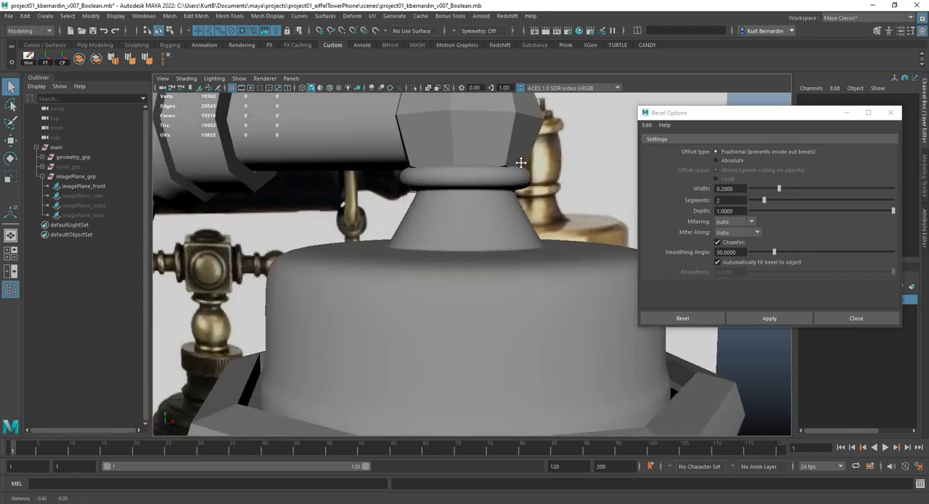
drag(519, 163, 352, 134)
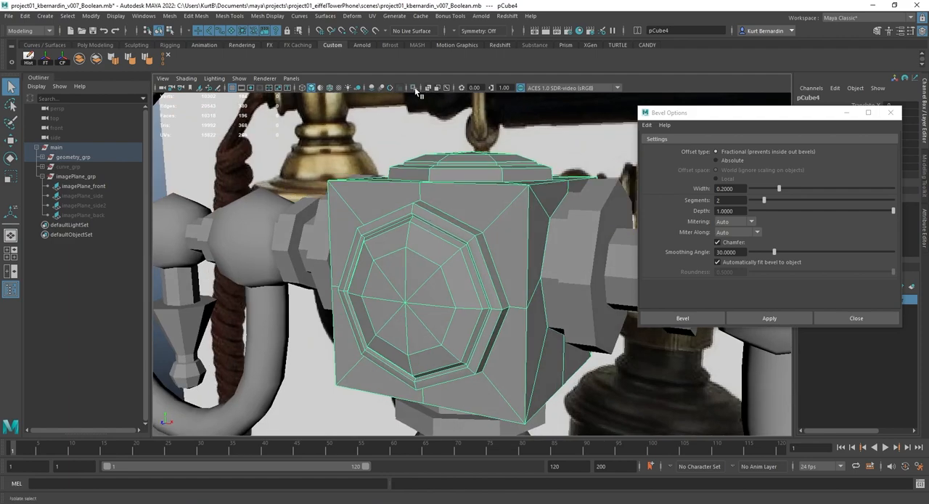
- Switch to edge selection on the cube and inspect the octagonal recess edge
right_click(456, 218)
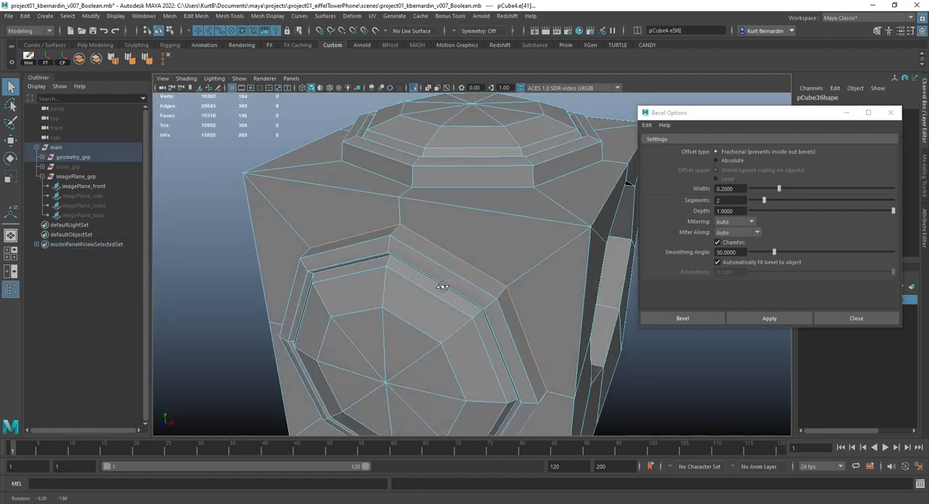
click(462, 296)
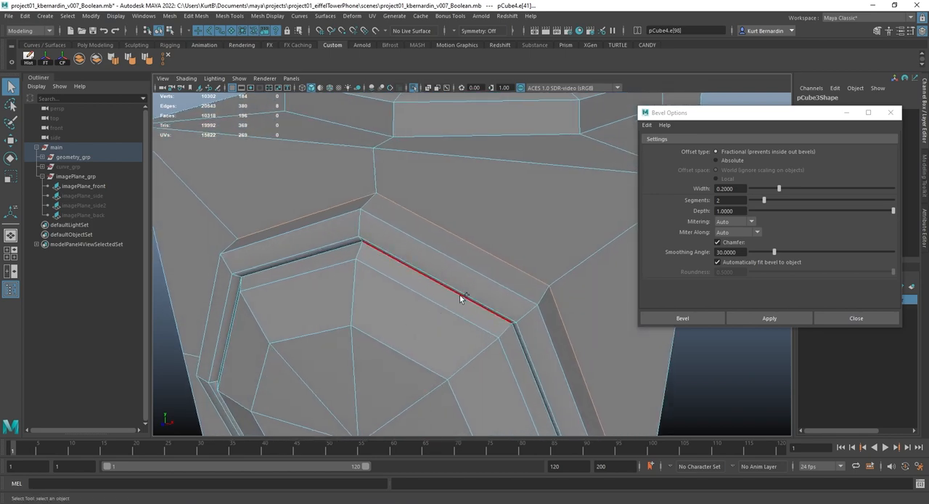
drag(462, 297, 491, 360)
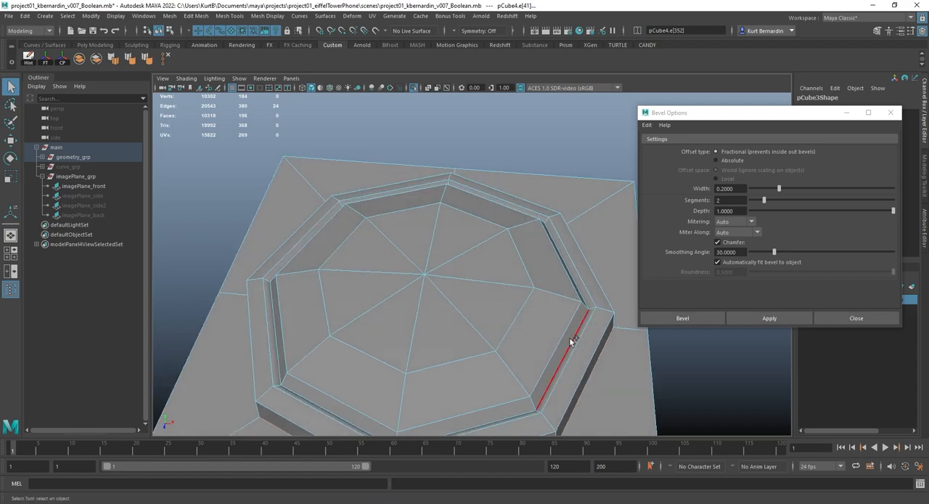
drag(569, 341, 452, 298)
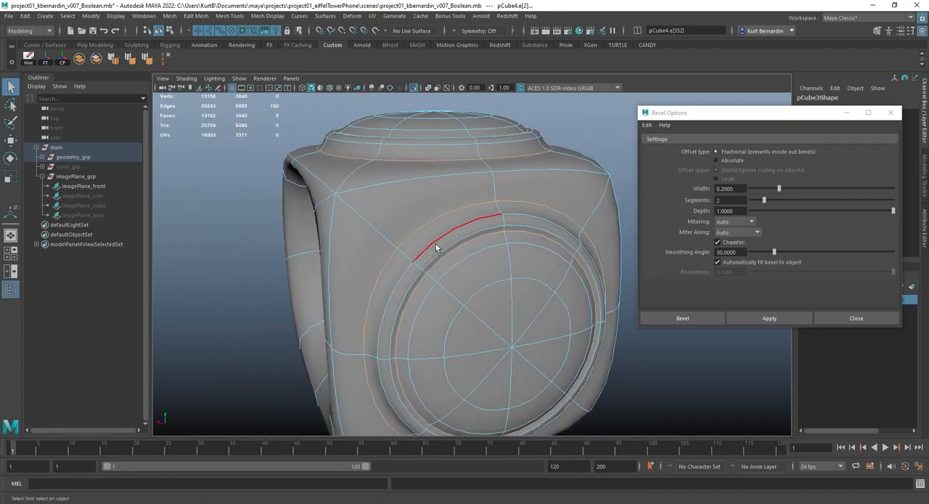
drag(435, 247, 448, 236)
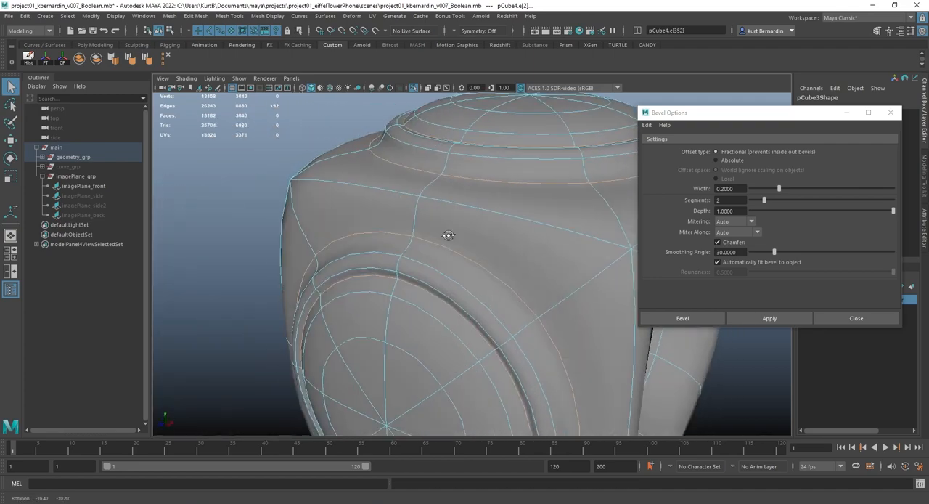
- Bevel the cube base's upper edge with two segments and check it from above
click(770, 318)
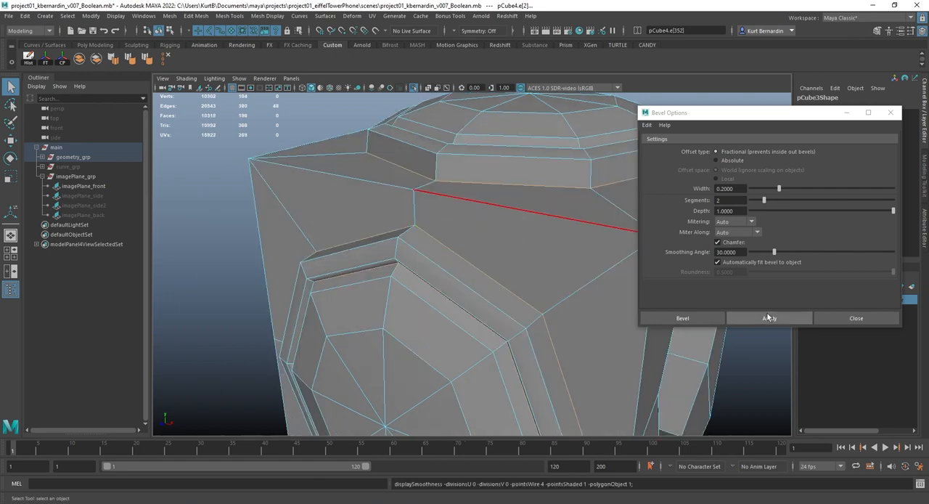
click(770, 318)
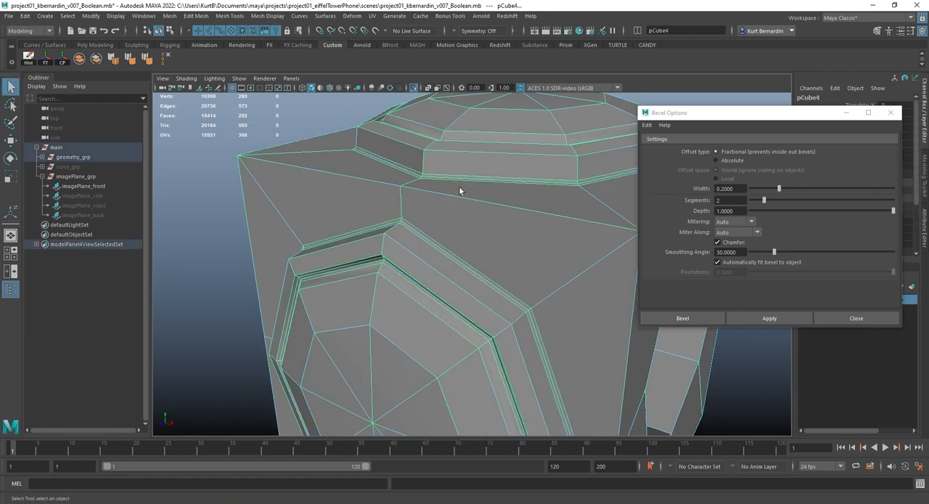
drag(459, 192, 363, 205)
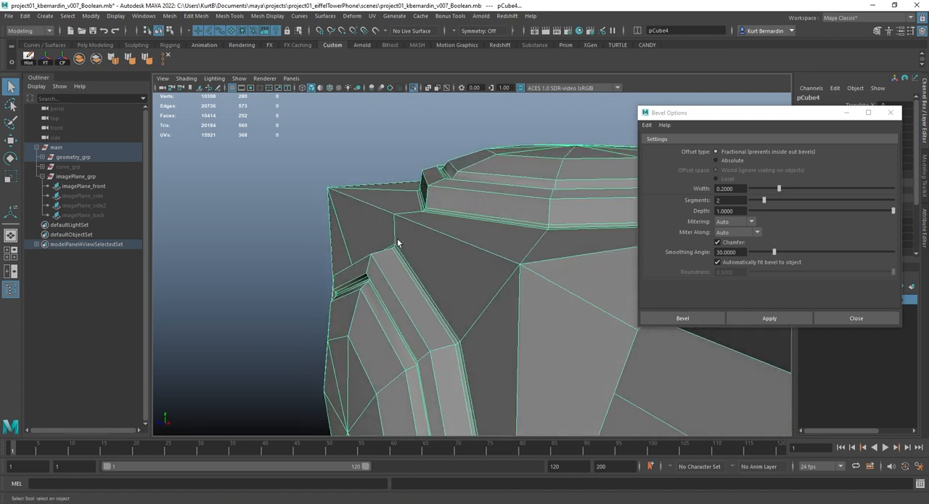
drag(398, 243, 521, 281)
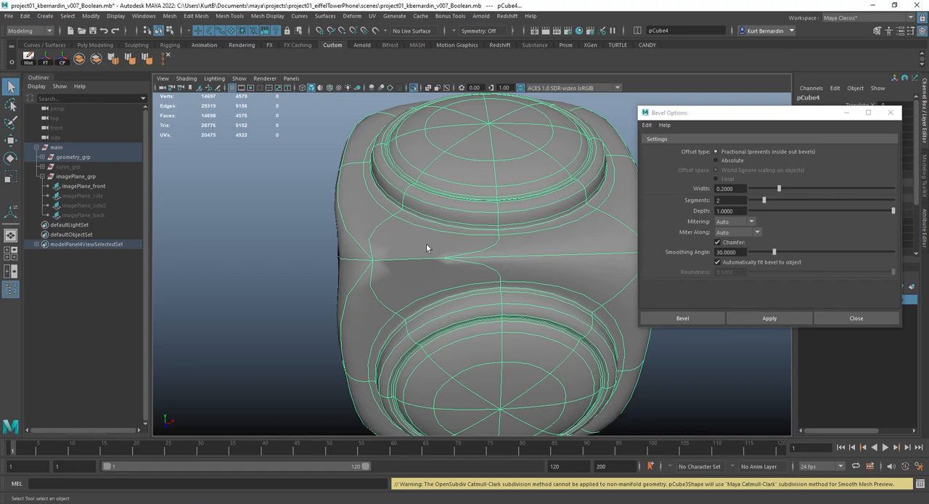
- View the cube base unsmoothed and pick a boundary edge of the open hole
drag(435, 247, 448, 255)
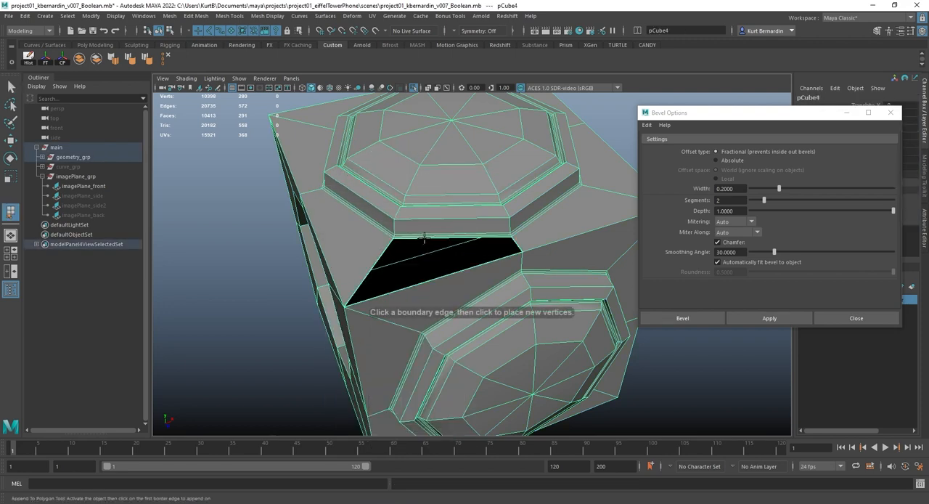
click(428, 273)
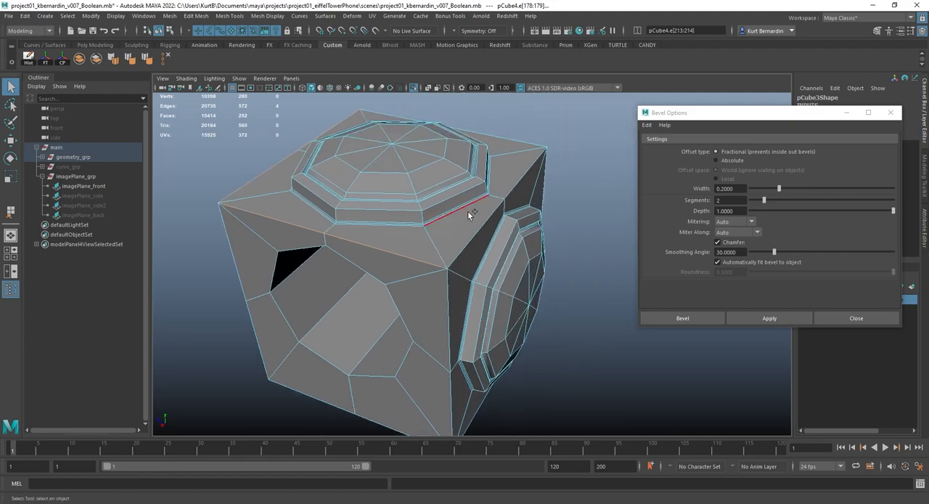
- Select two vertical corner edges of the cube base for beveling
drag(467, 215, 522, 182)
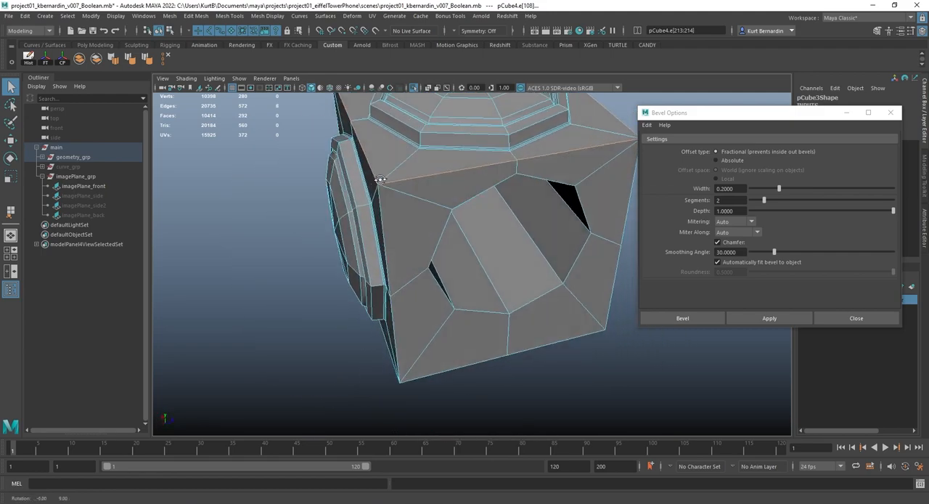
drag(381, 180, 427, 183)
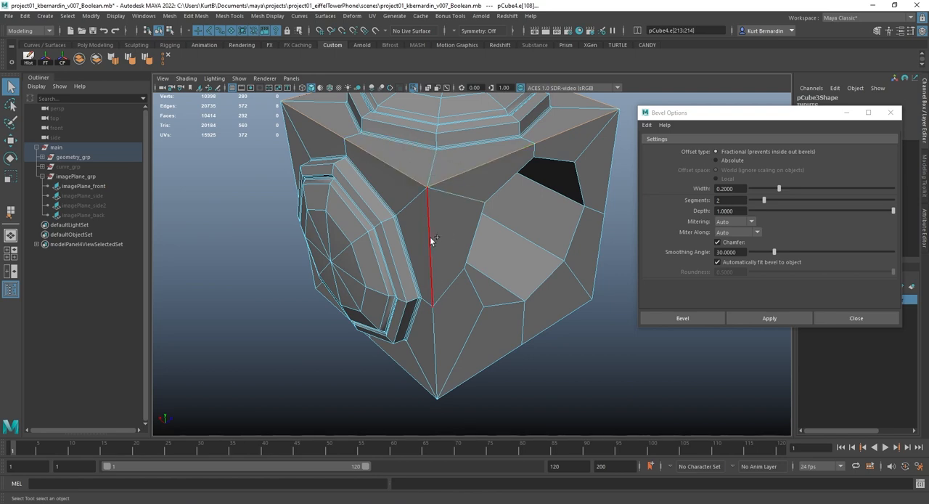
click(595, 261)
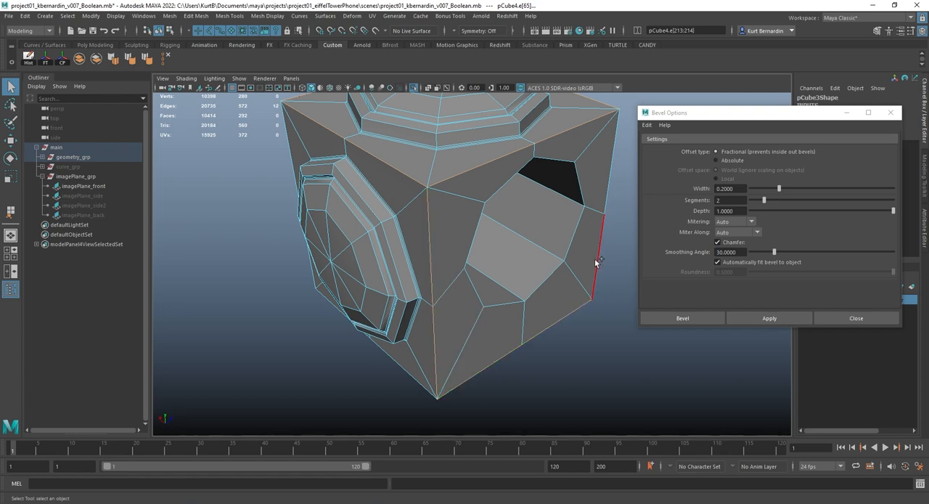
click(395, 375)
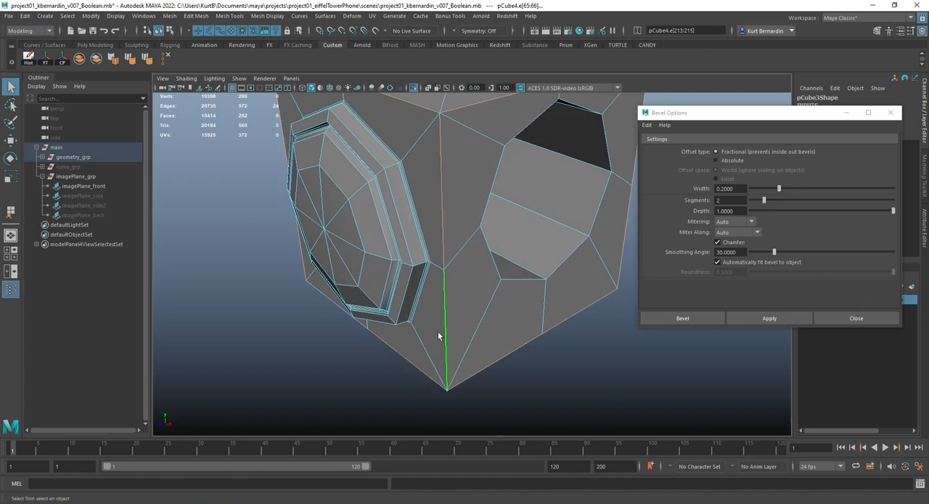
- Add another outer edge from the underside and apply the two-segment bevel
drag(439, 335, 516, 212)
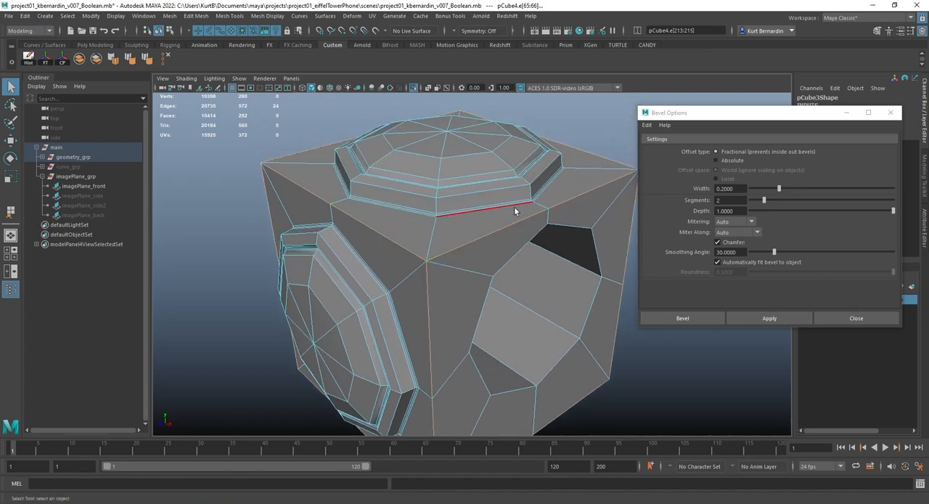
drag(515, 210, 337, 278)
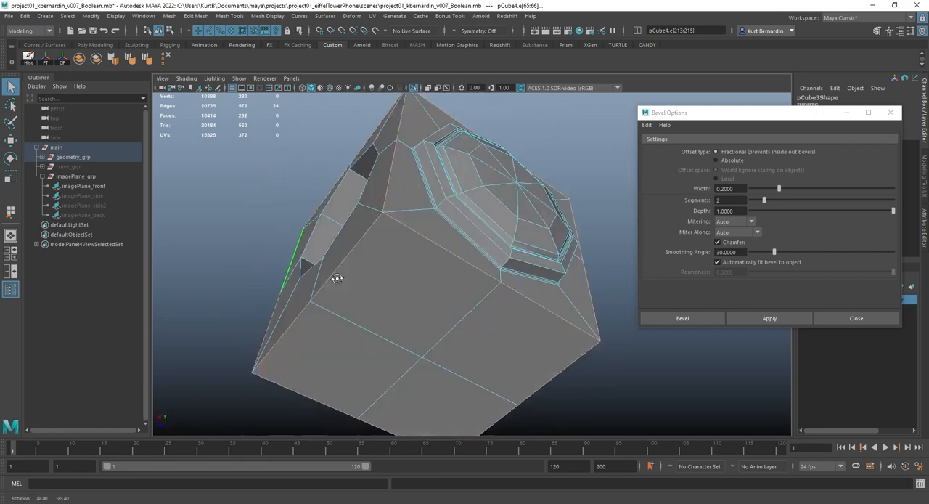
drag(337, 279, 383, 295)
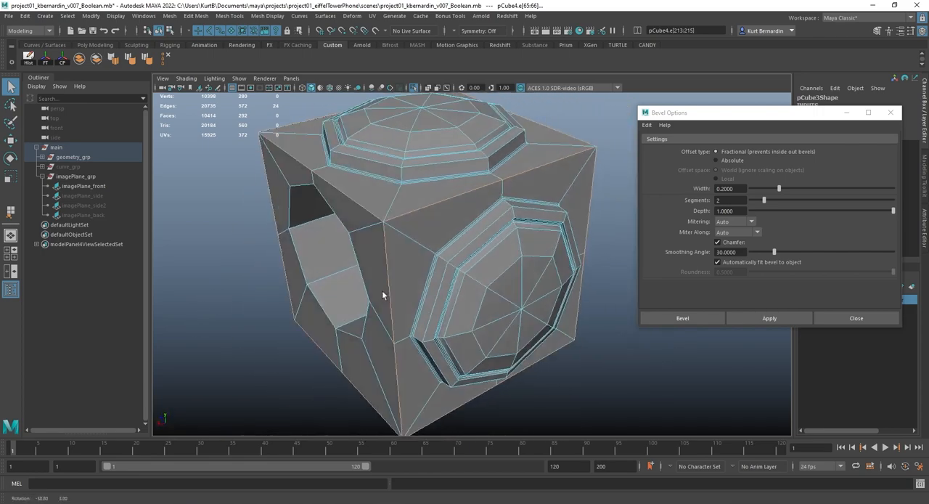
click(770, 318)
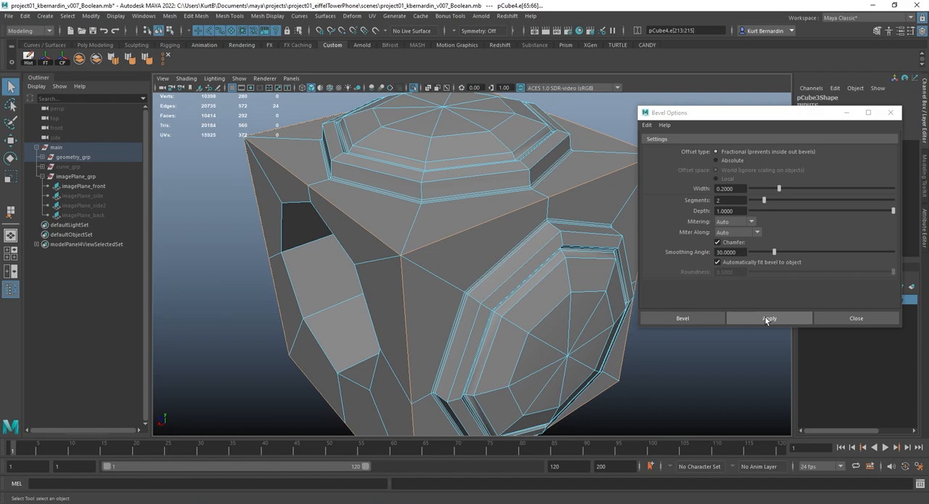
click(770, 318)
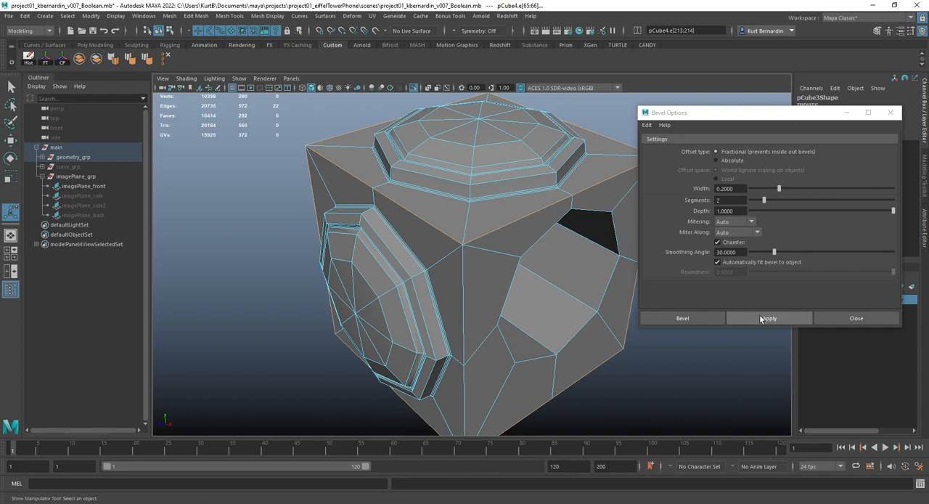
- Bevel a corner edge and adjust its Fraction in the polyBevel7 in-view editor
click(769, 318)
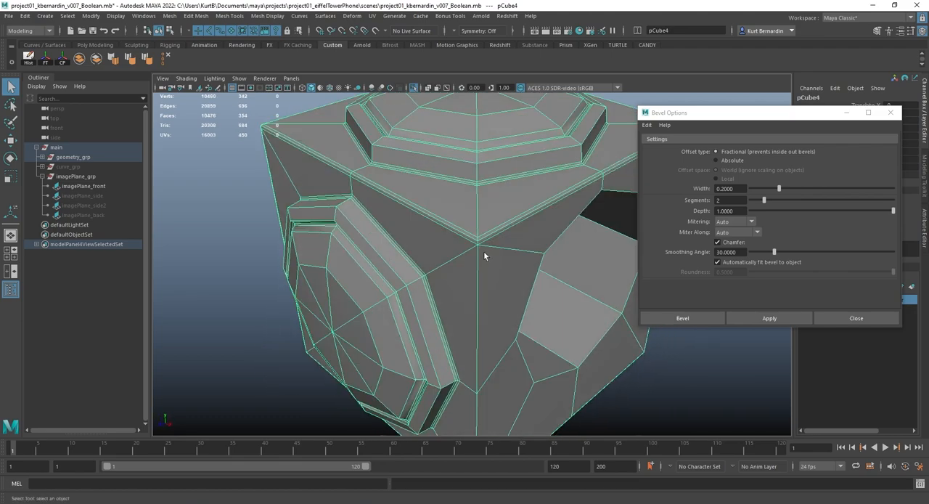
drag(485, 256, 489, 286)
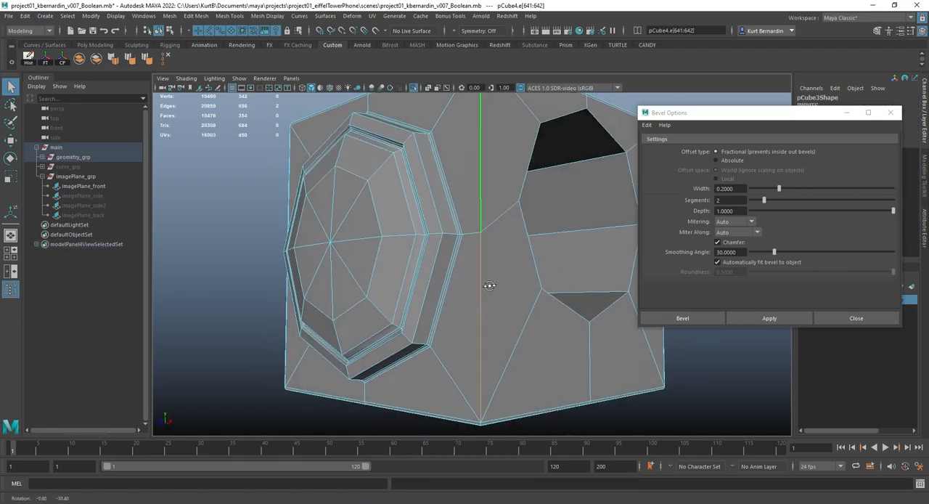
drag(490, 286, 528, 219)
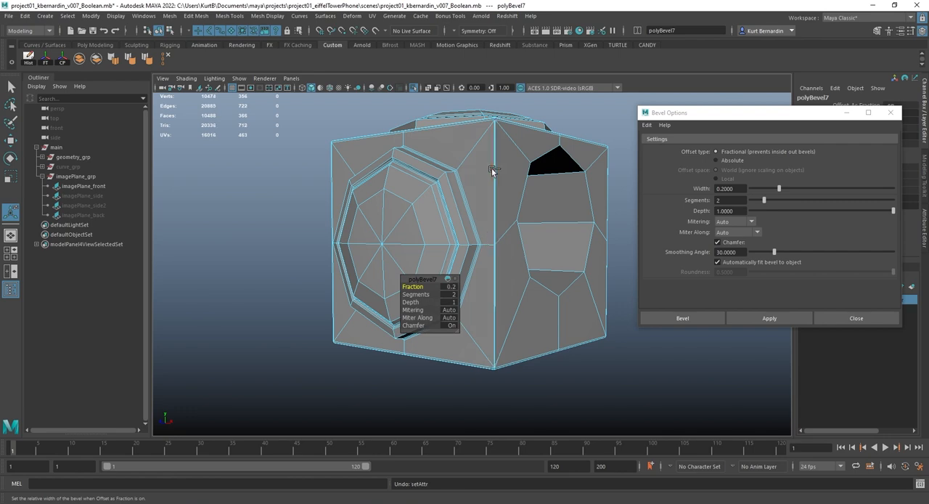
drag(494, 172, 476, 190)
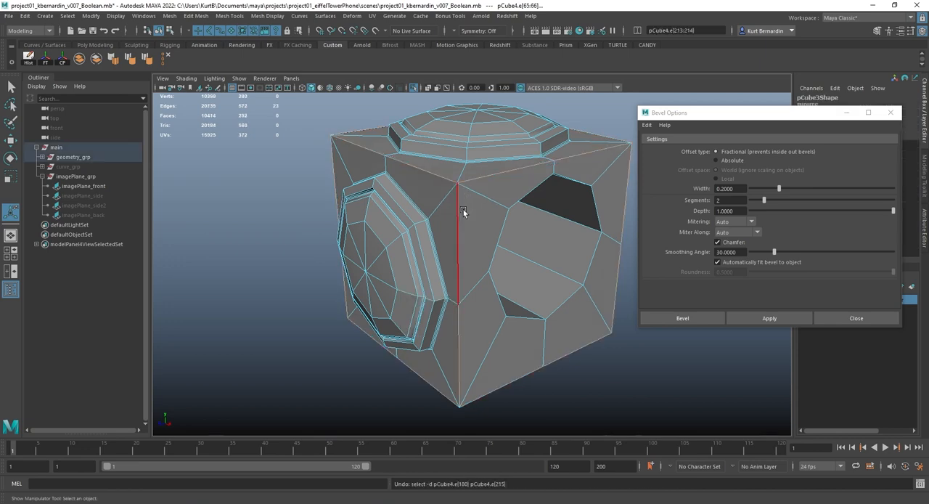
- Select the next vertical corner edge and apply the bevel to it
click(450, 406)
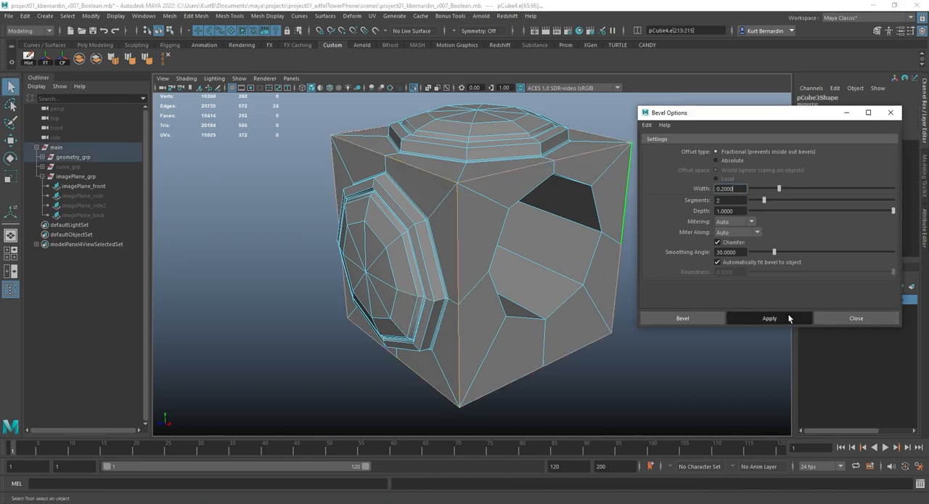
click(770, 318)
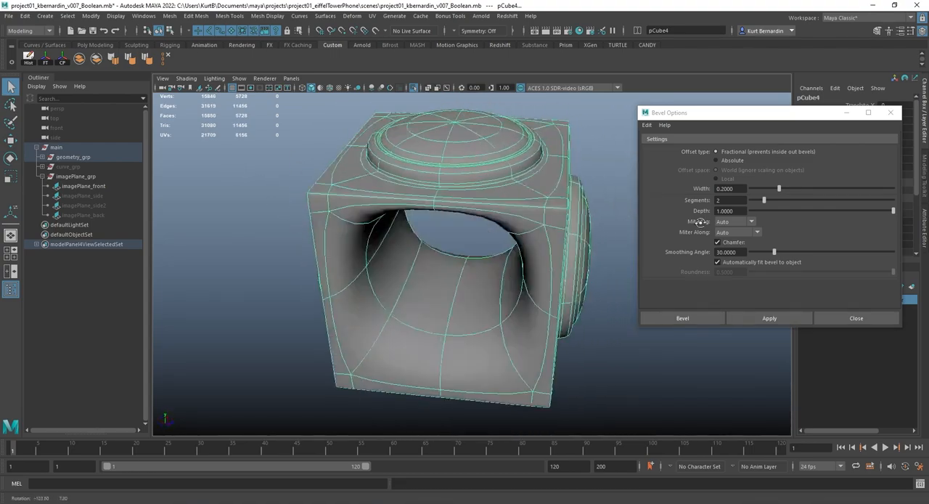
- Select an edge inside the tunnel opening and apply the bevel to it
click(681, 318)
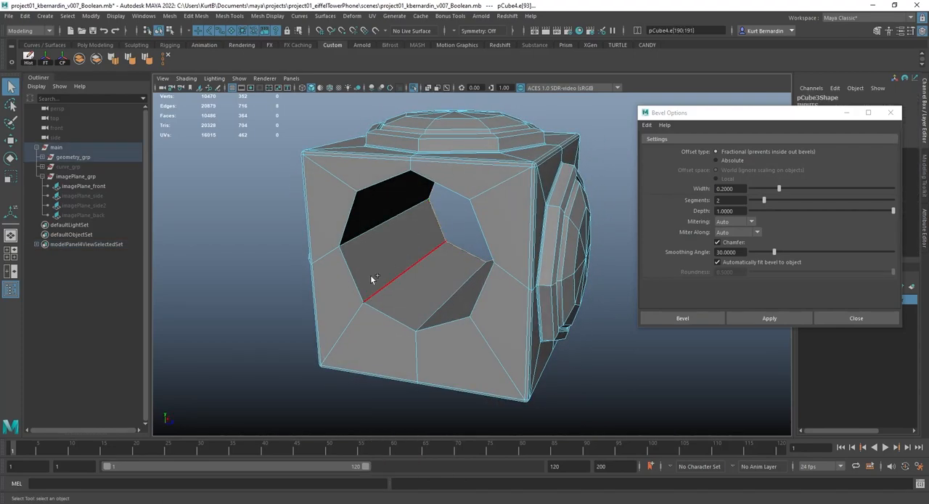
click(769, 318)
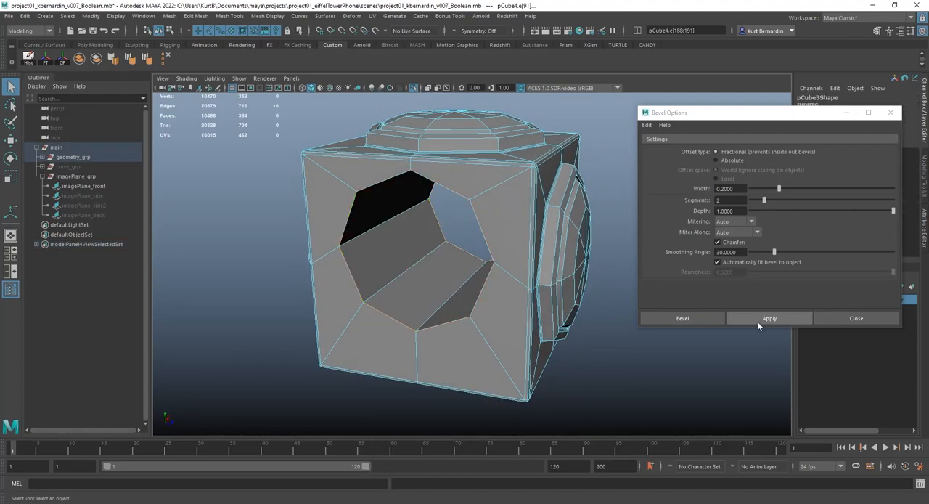
click(769, 318)
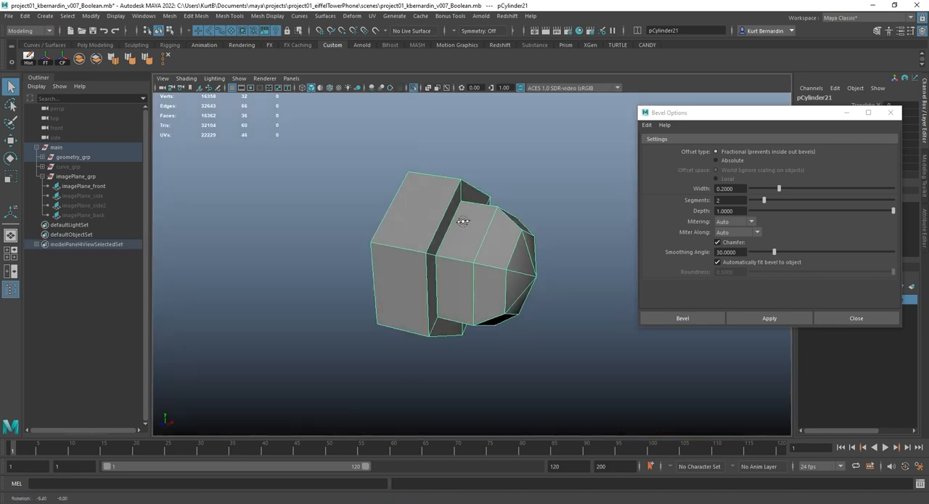
- Inspect the smoothed bolt and select an edge along its step
drag(462, 220, 479, 236)
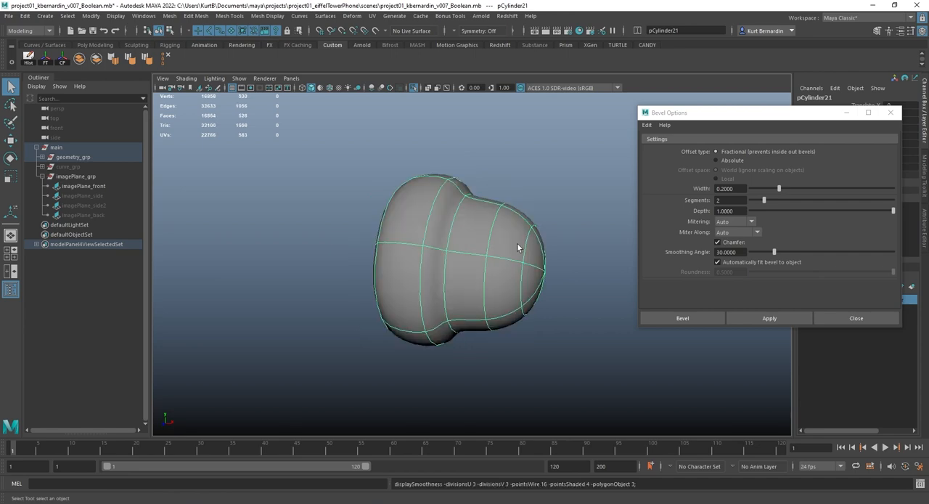
drag(520, 246, 435, 241)
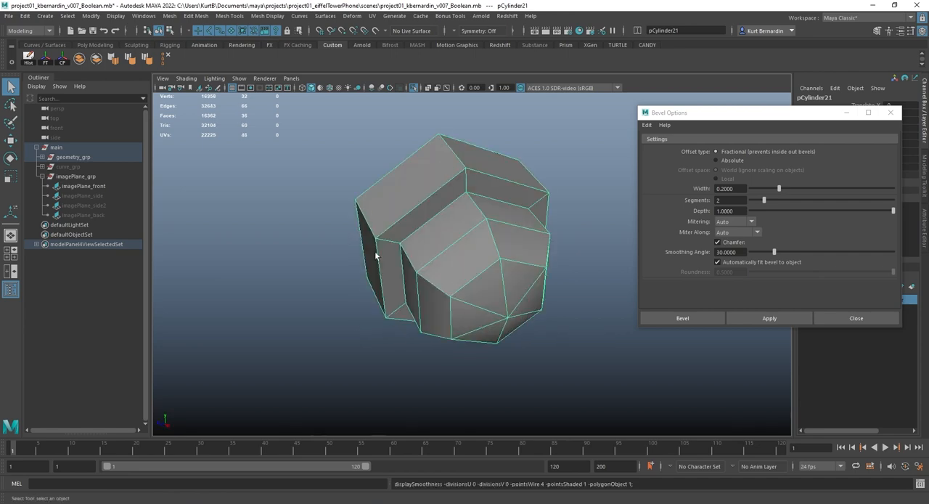
drag(378, 254, 519, 183)
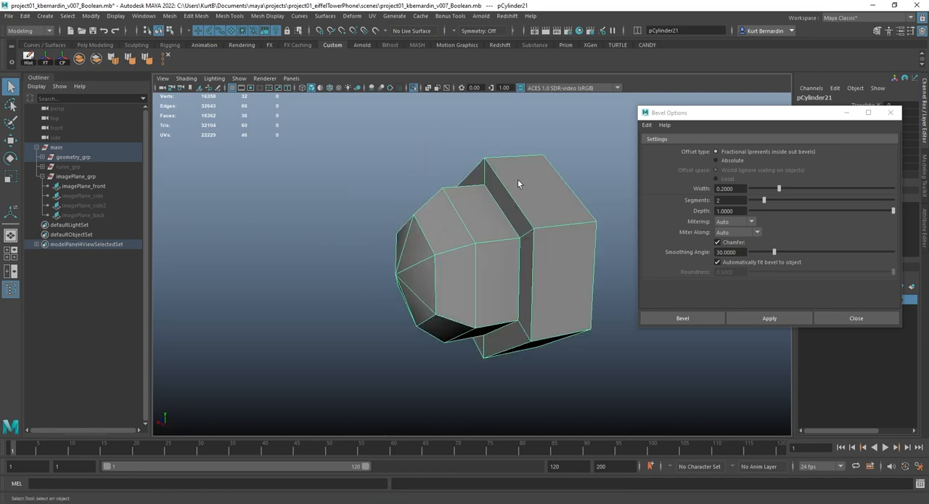
drag(520, 181, 497, 235)
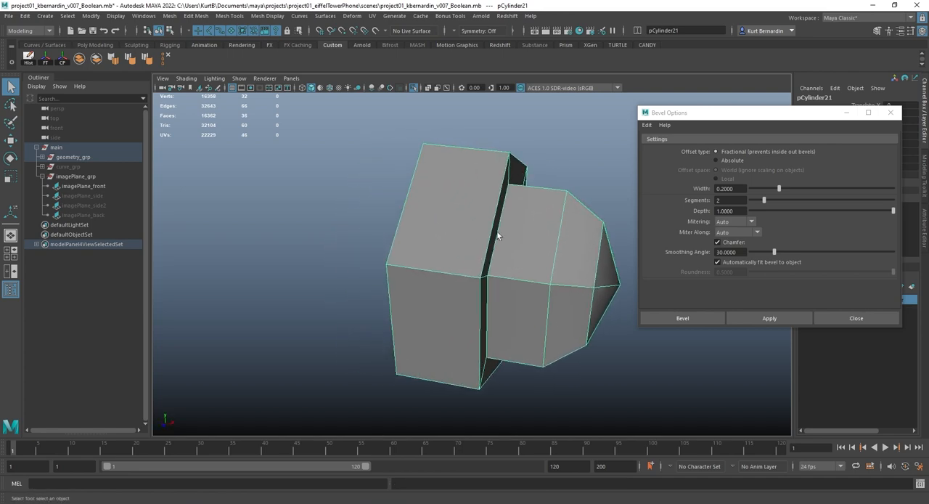
right_click(472, 227)
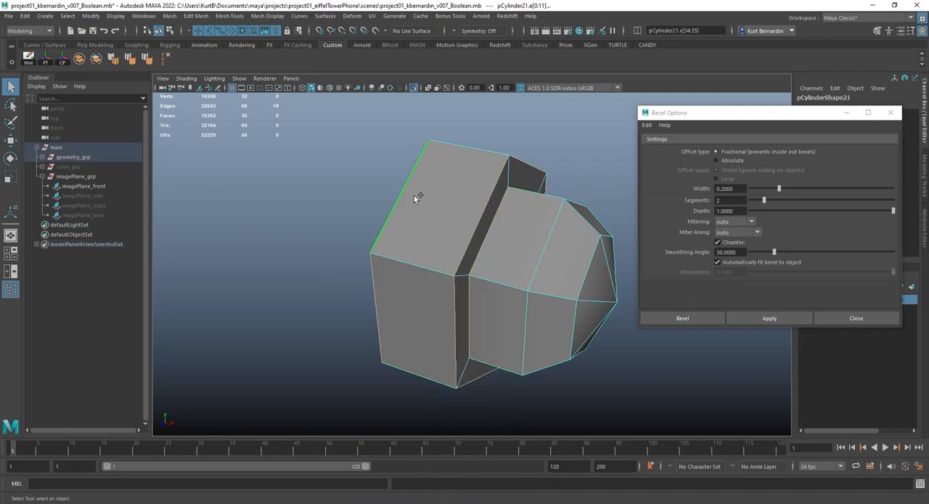
drag(418, 201, 381, 209)
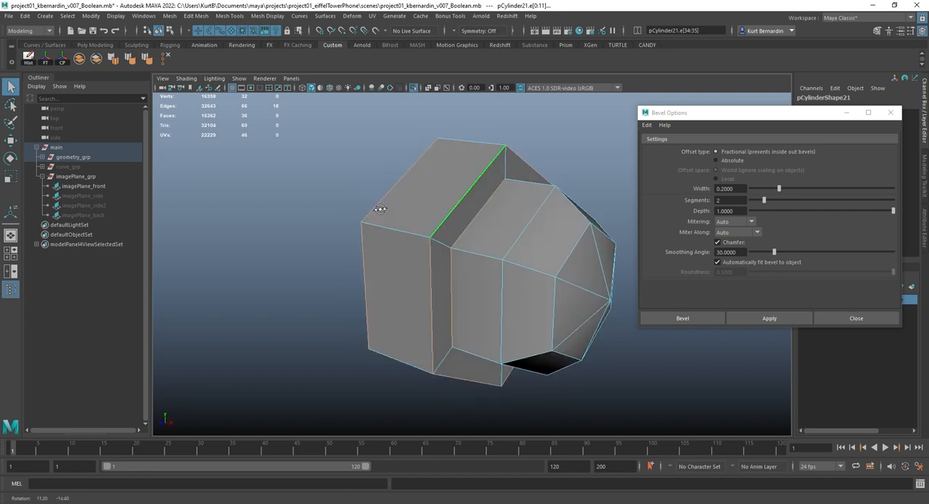
- Apply the two-segment bevel to the base edges and preview them smoothed
click(769, 318)
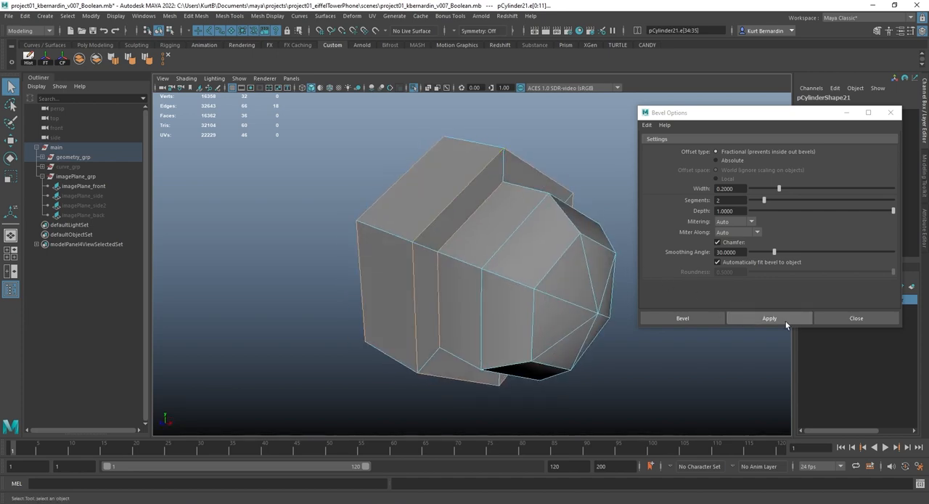
click(770, 318)
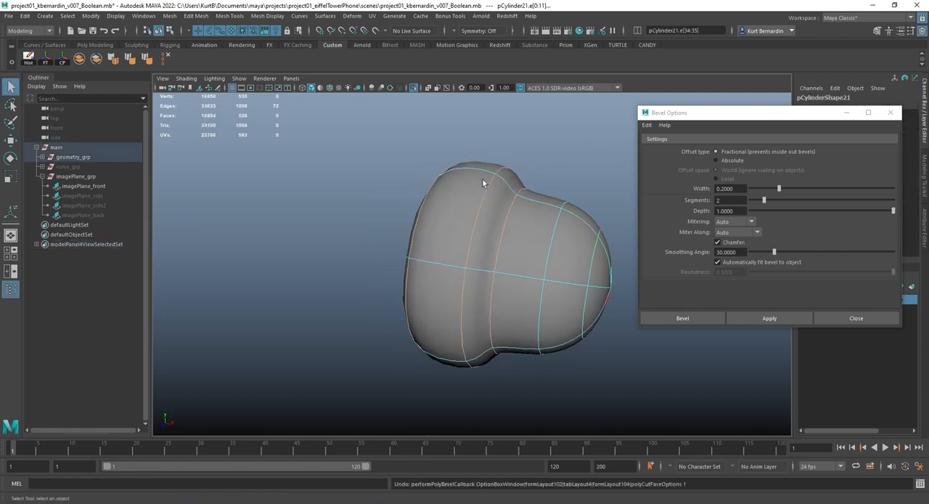
- Bevel the selected bolt edges with two segments and inspect the smoothed corner up close
click(427, 87)
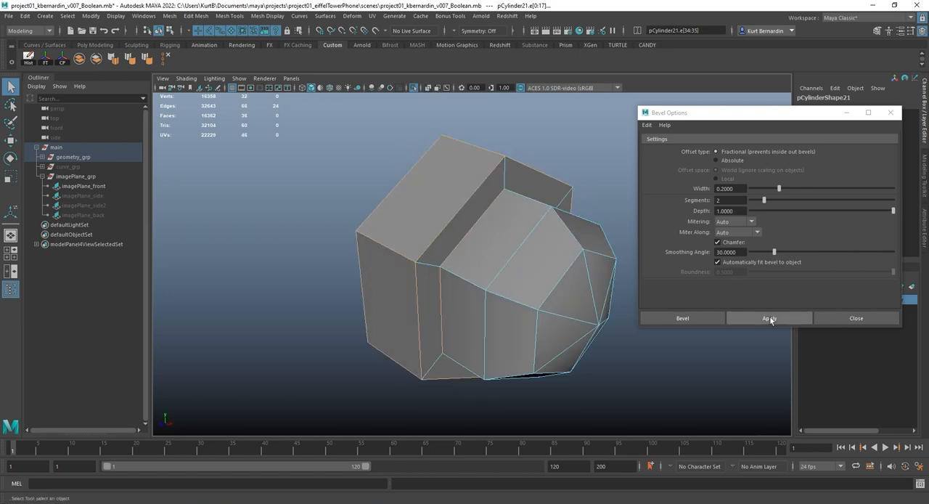
click(769, 318)
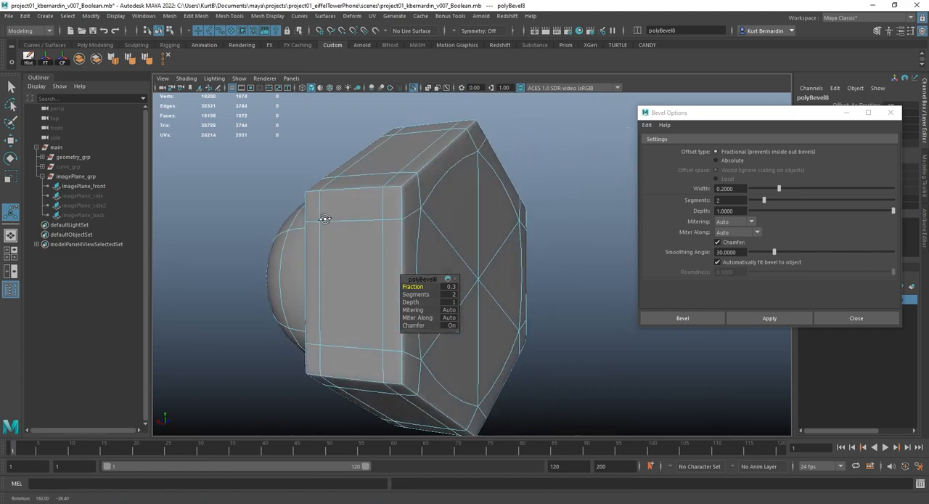
drag(327, 217, 530, 210)
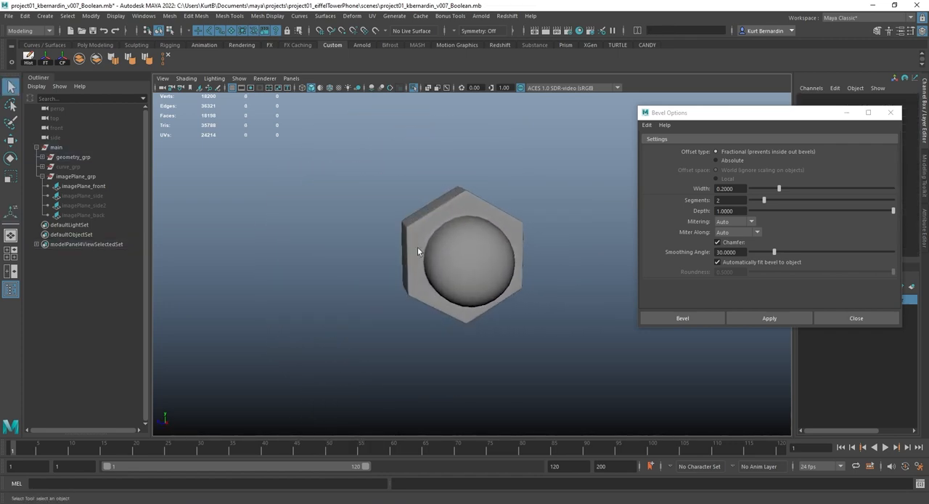
mouse_move(405, 227)
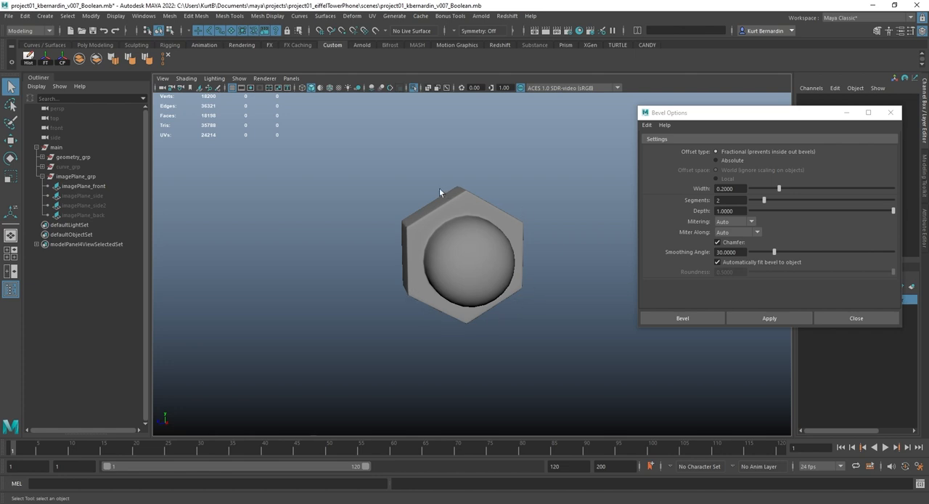
scroll(up, 3)
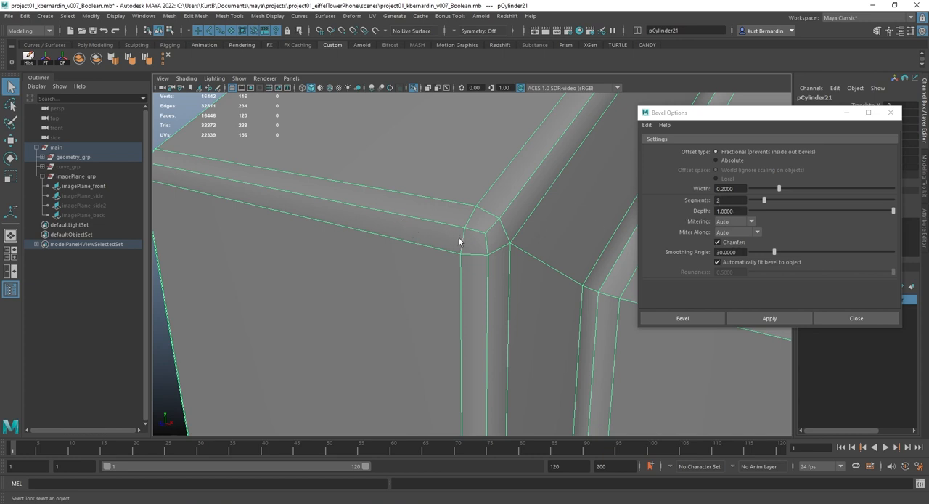
mouse_move(508, 244)
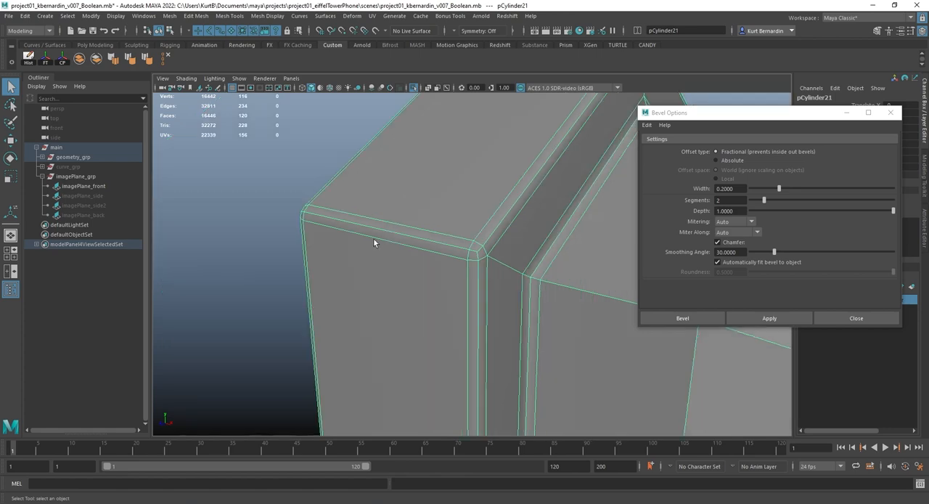
drag(375, 244, 471, 243)
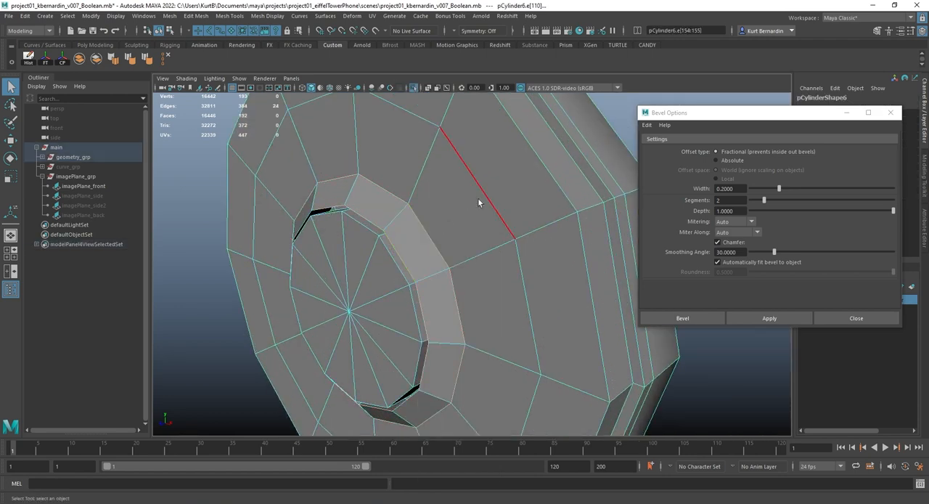
- Select the disc's rim and side edge loops and bevel them with two segments
click(769, 318)
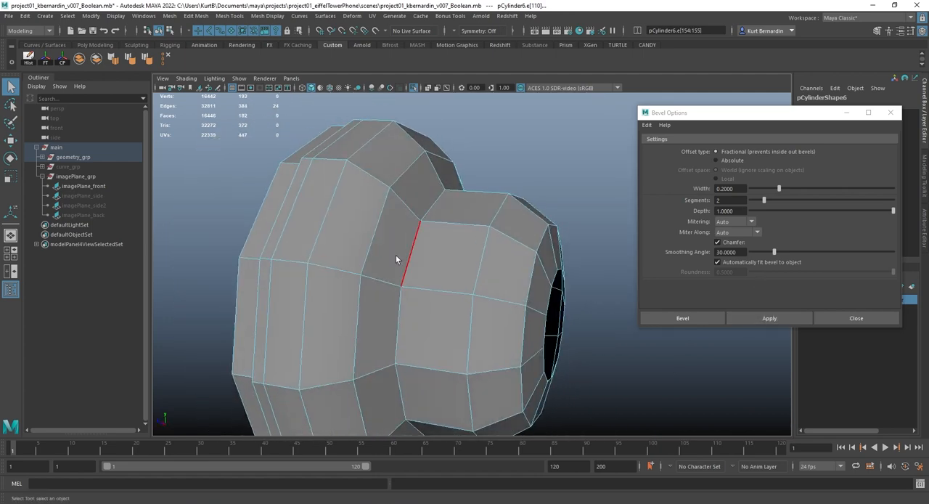
click(682, 318)
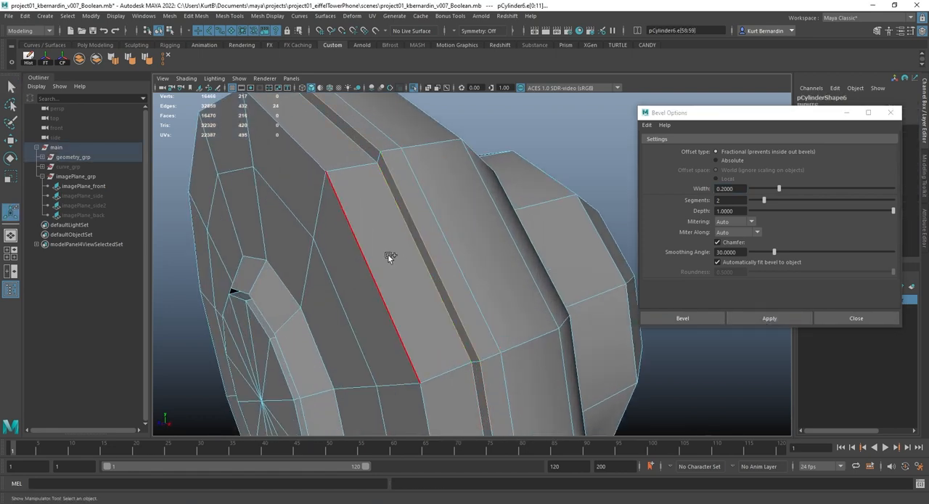
click(770, 318)
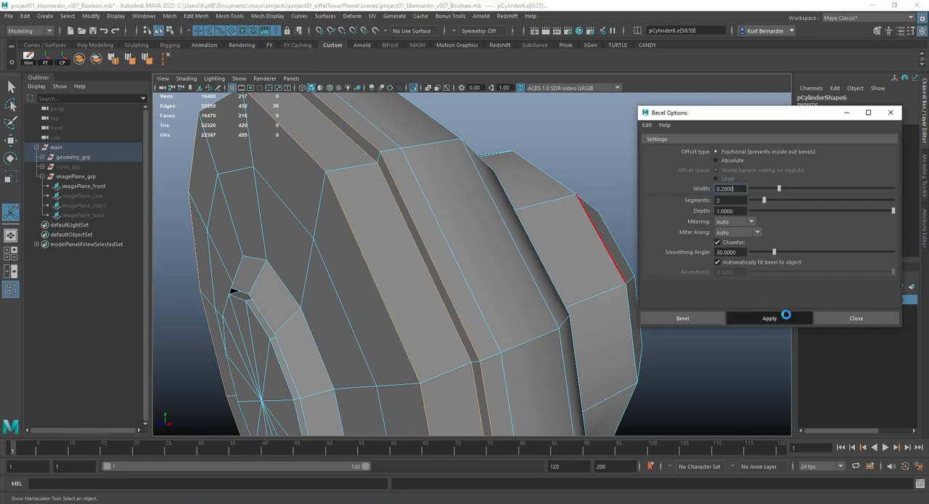
click(769, 318)
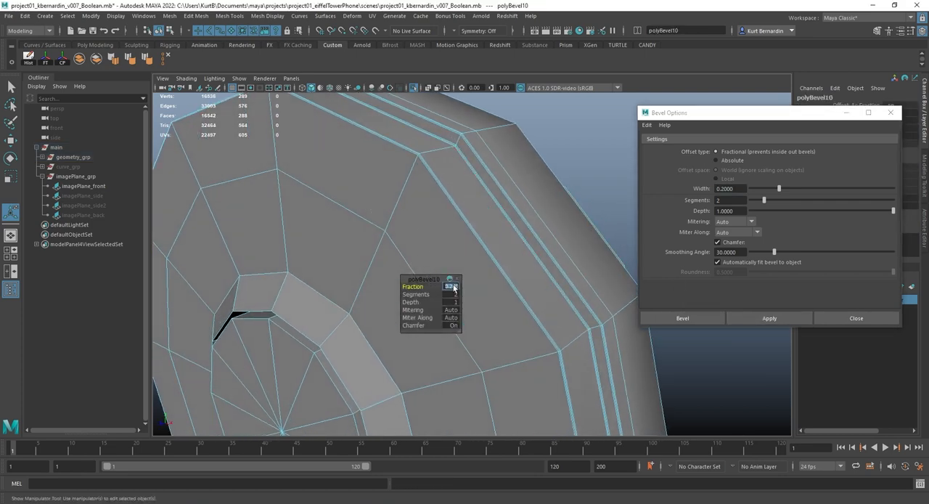
- Return to object mode and check the whole disc in smoothed preview
right_click(444, 213)
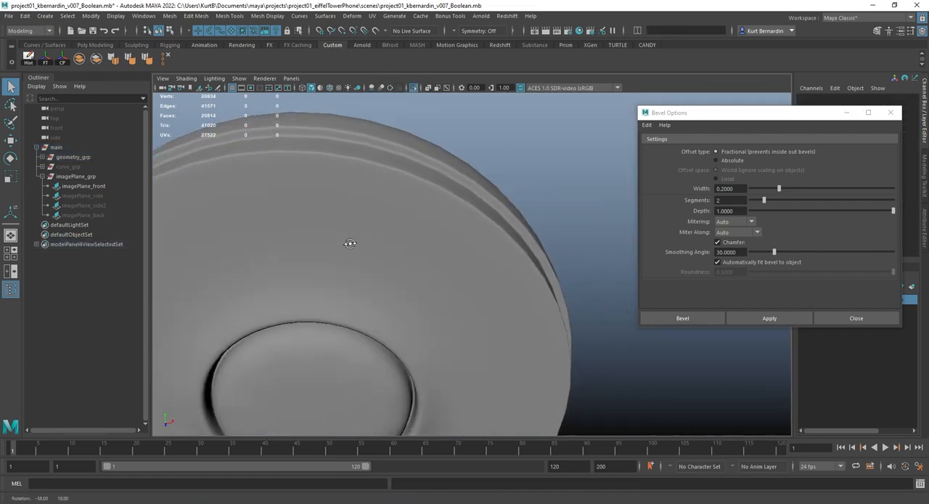
drag(351, 243, 252, 223)
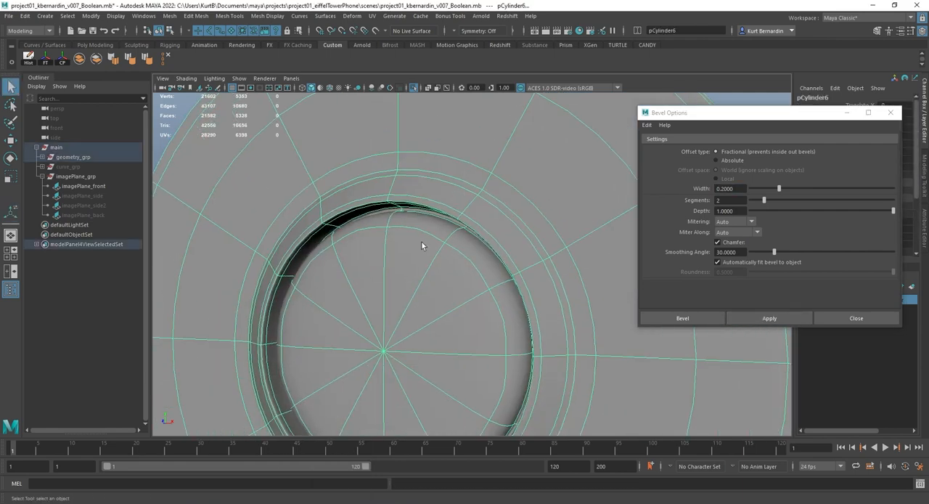
click(682, 318)
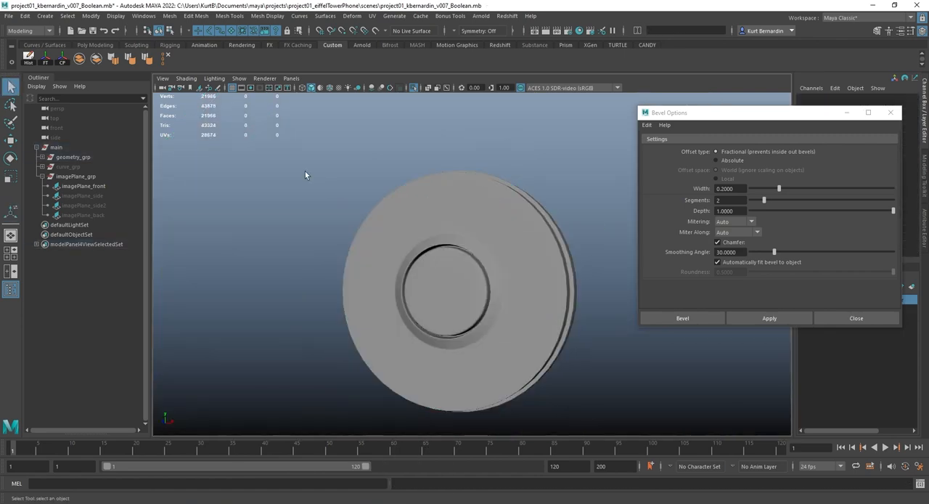
drag(304, 174, 337, 243)
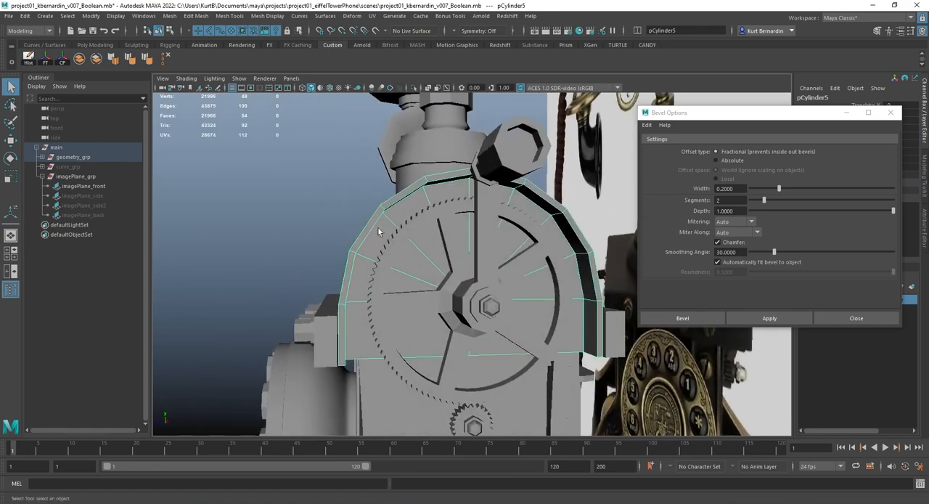
- Isolate the gear guard, select its outer rim edges and bevel them
drag(378, 232, 427, 384)
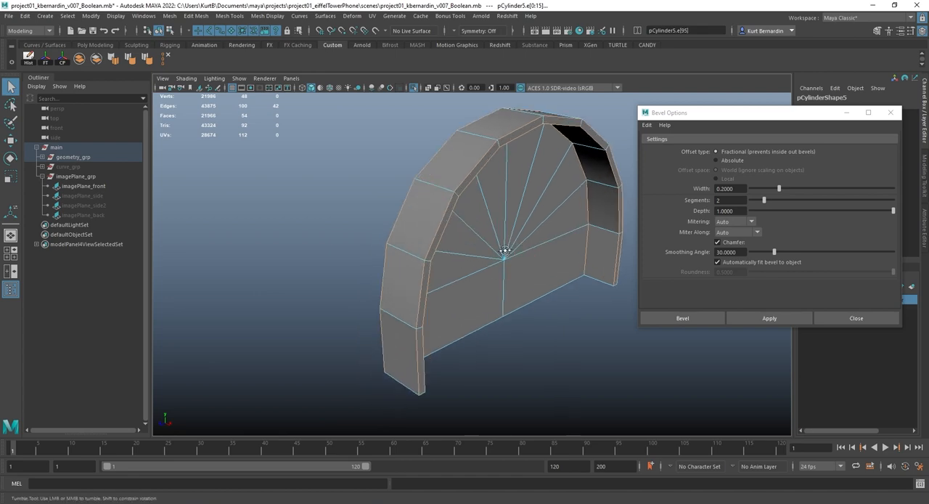
drag(505, 250, 491, 244)
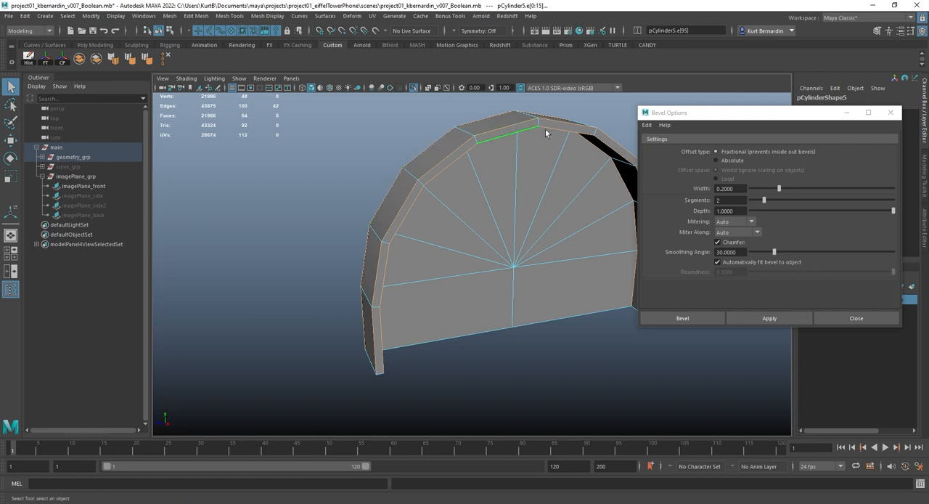
drag(544, 133, 434, 218)
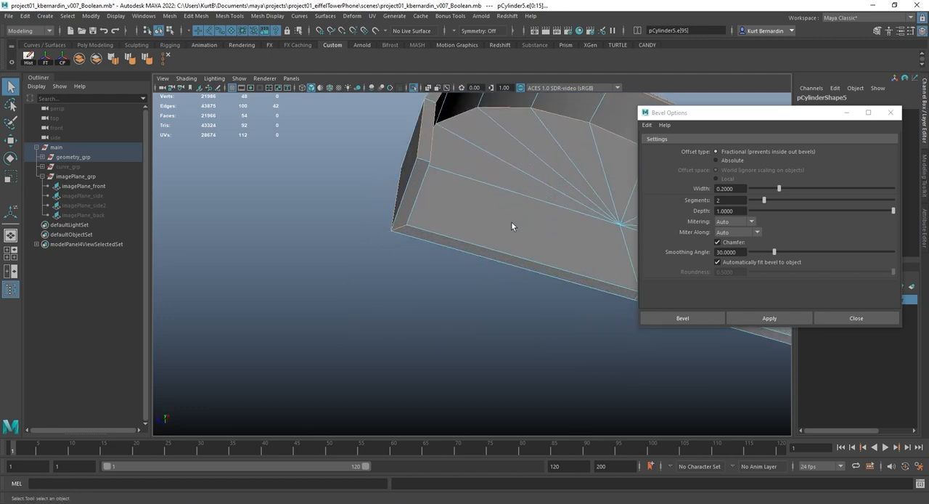
drag(511, 227, 376, 304)
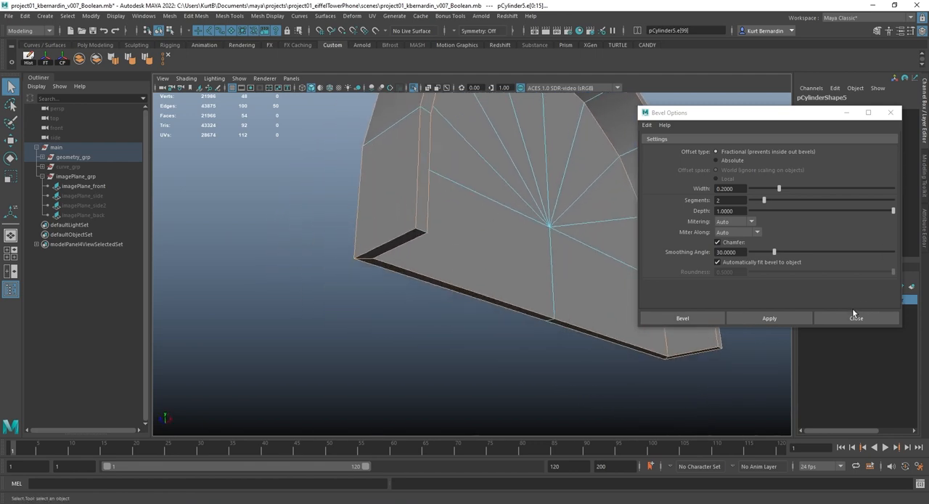
click(682, 318)
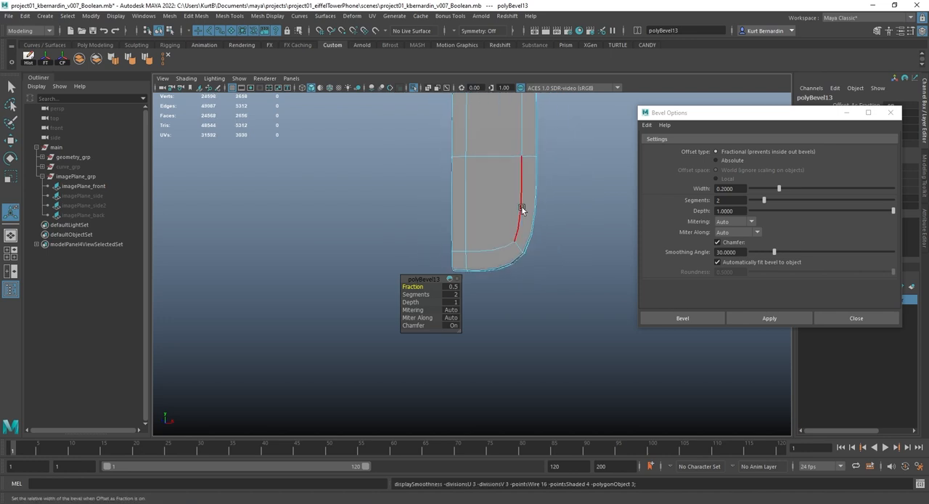
- Adjust the rim bevel's Fraction, then select the guard's bottom and corner edges for beveling
drag(520, 211, 487, 229)
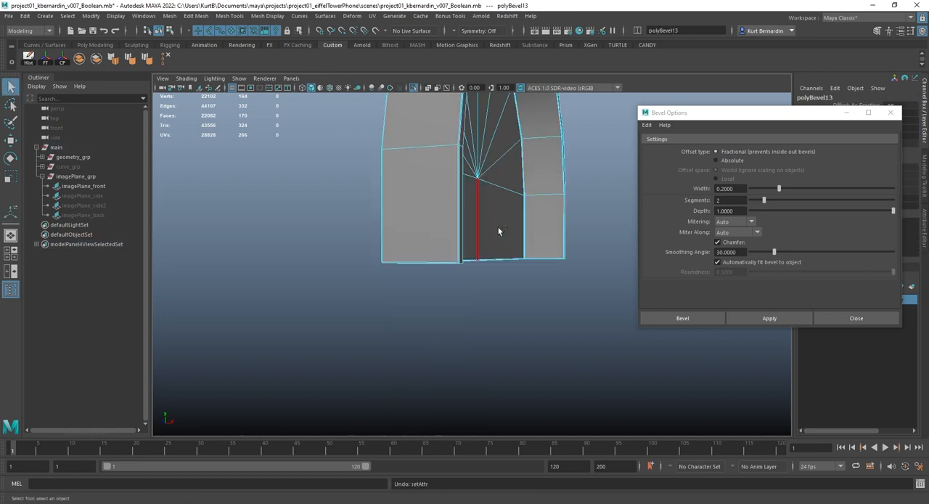
drag(499, 231, 462, 196)
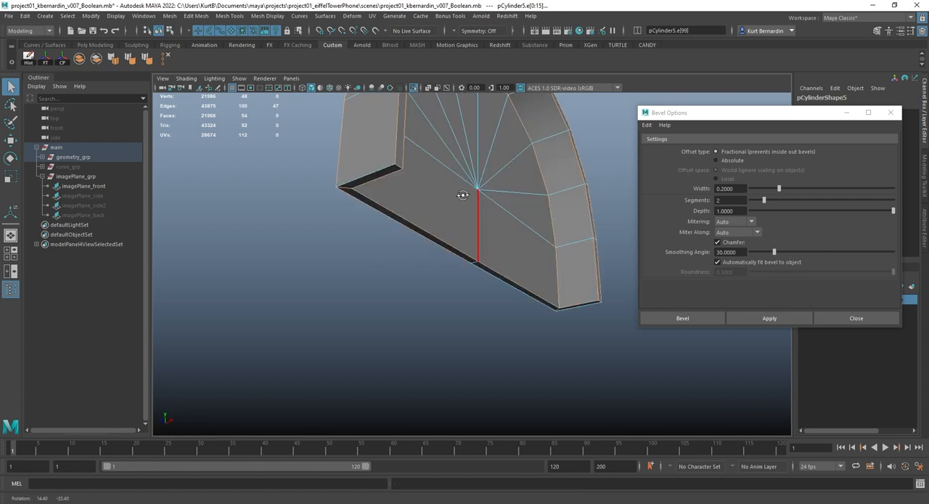
click(563, 268)
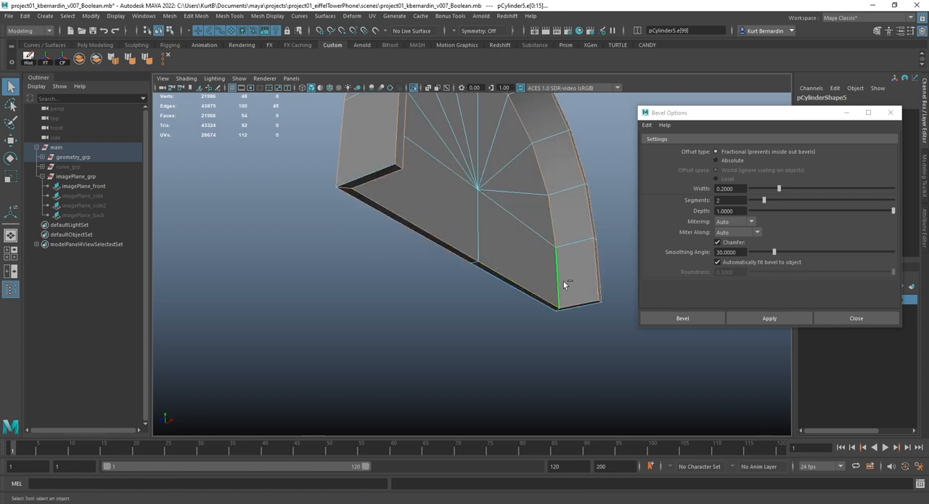
click(588, 308)
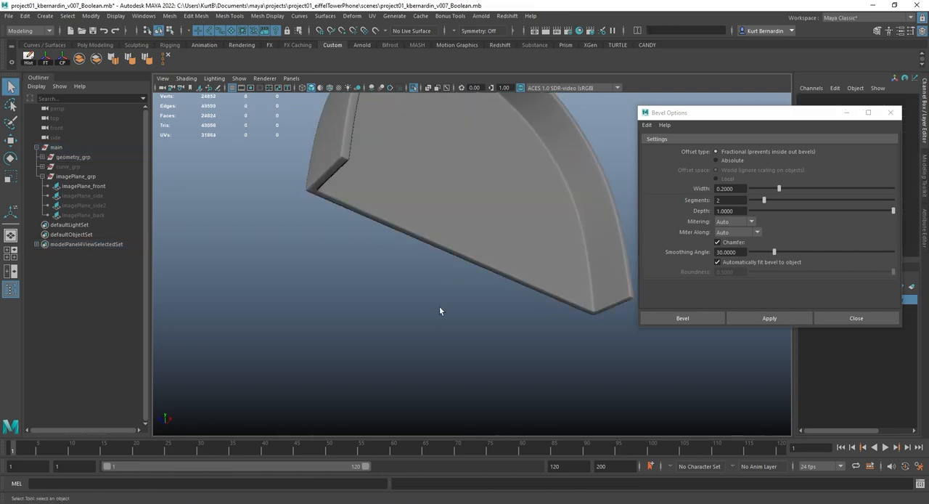
- Preview the smoothed gear guard from the front and deselect it
drag(438, 311, 427, 276)
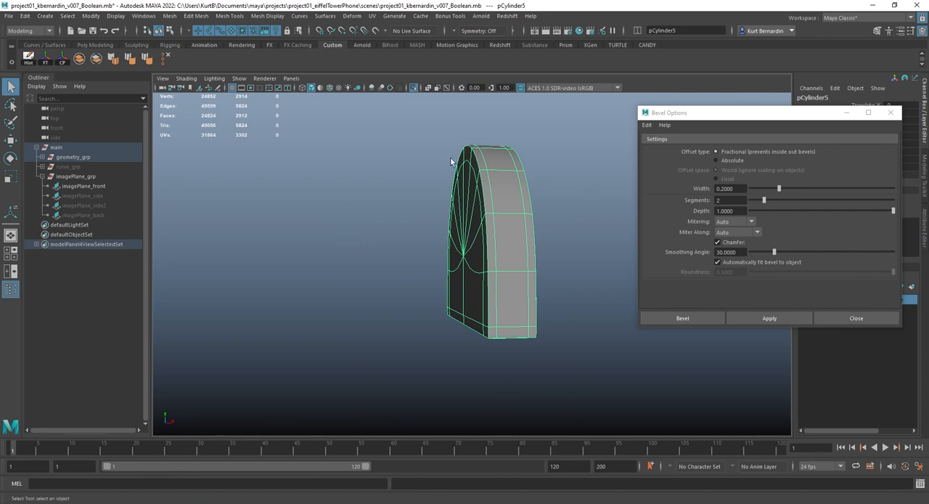
drag(472, 254, 414, 283)
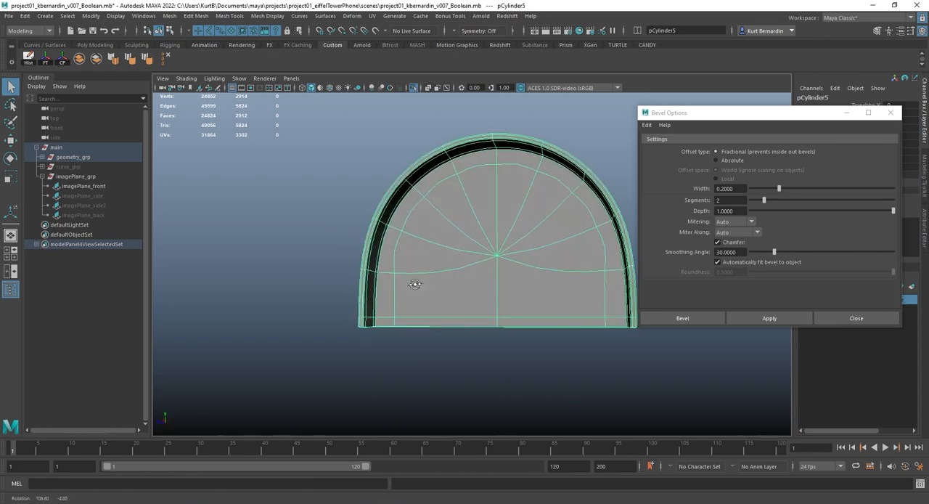
click(344, 195)
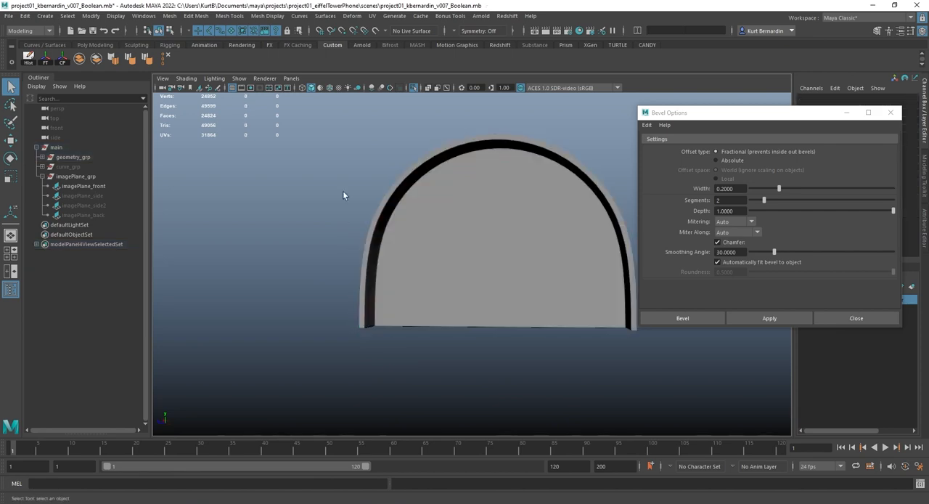